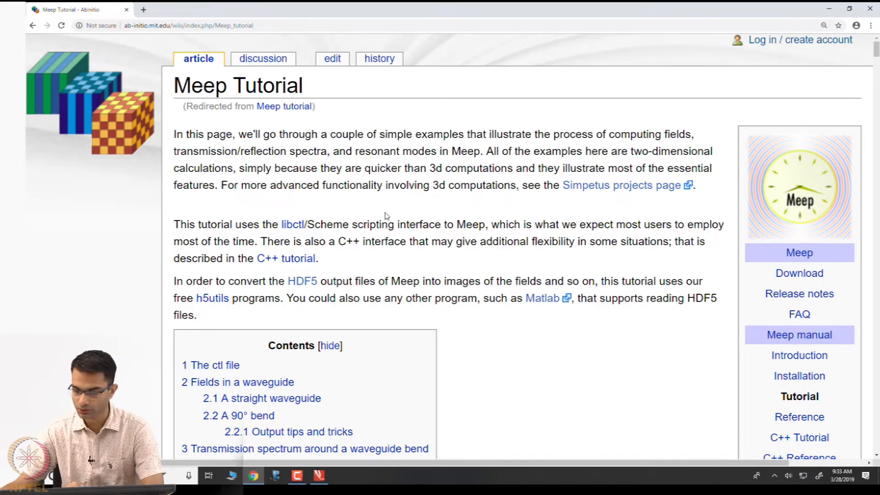
Scroll past the contents and ctl-file section to the straight waveguide's geometry-lattice and block code.
scroll(down, 3)
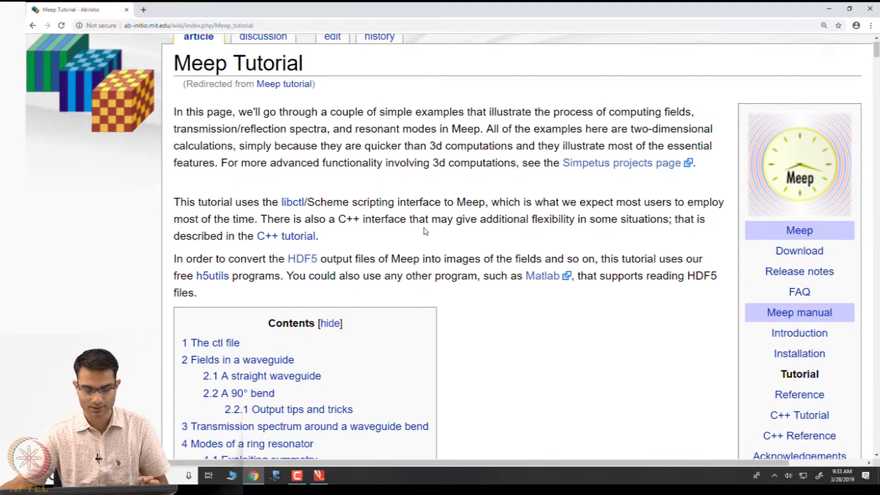
scroll(down, 3)
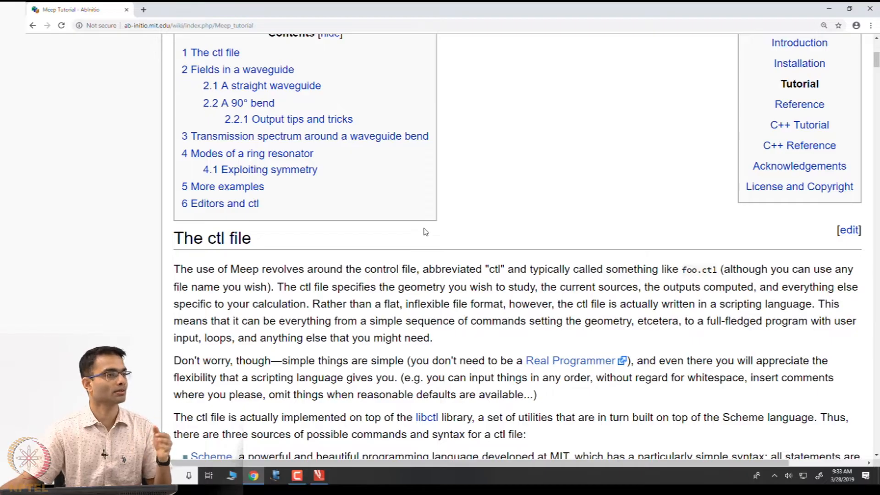
scroll(down, 3)
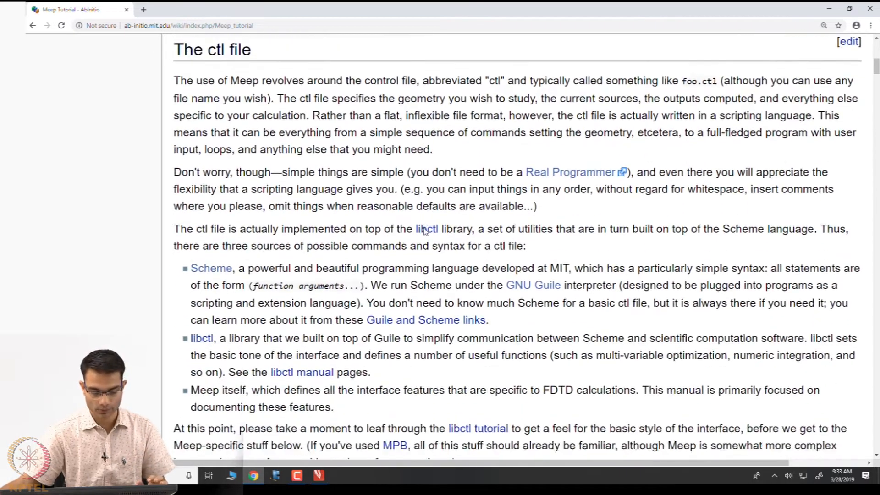
scroll(down, 3)
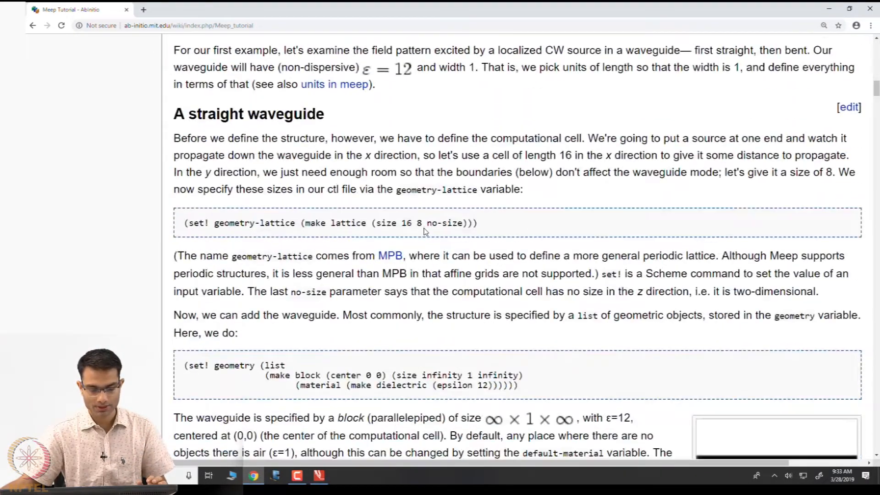
scroll(up, 3)
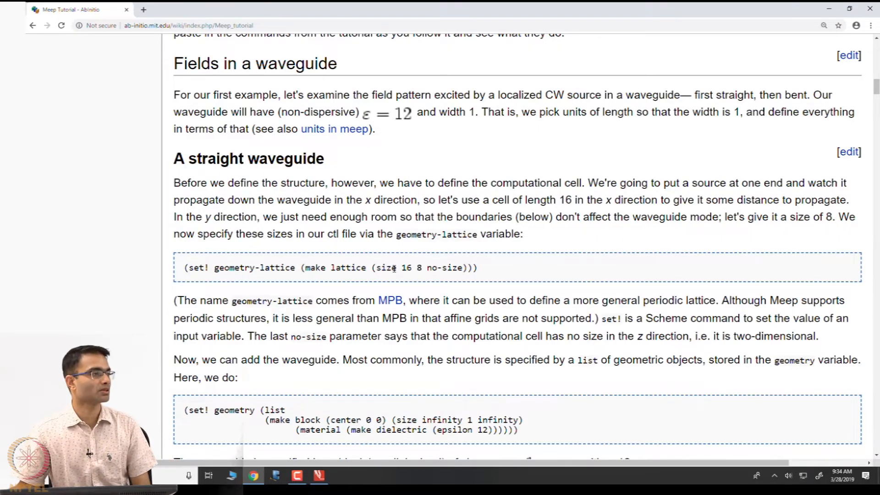
scroll(down, 3)
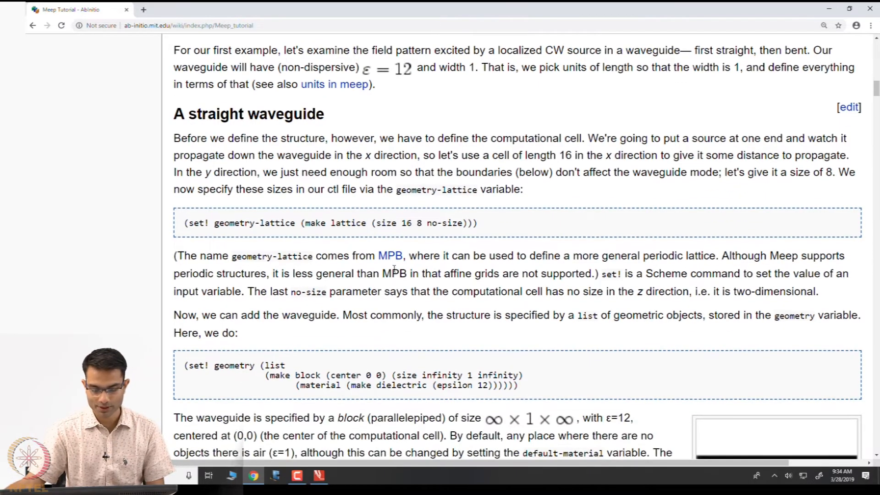
scroll(down, 3)
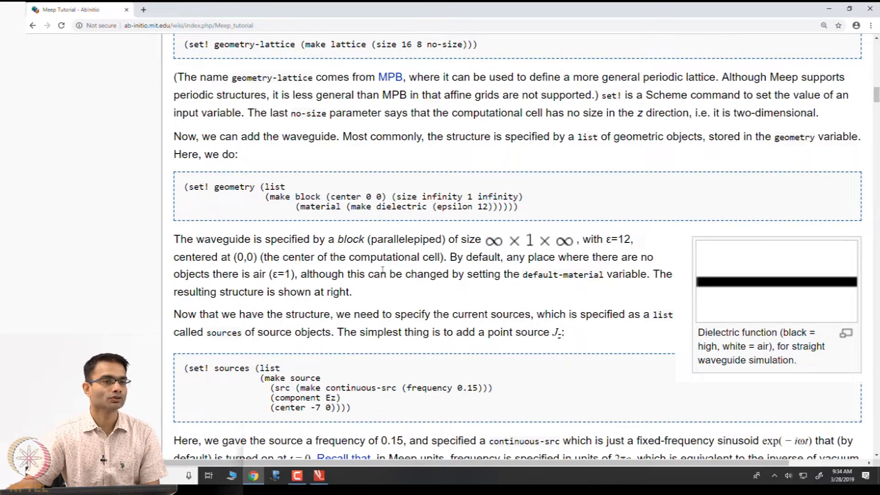
mouse_move(769, 310)
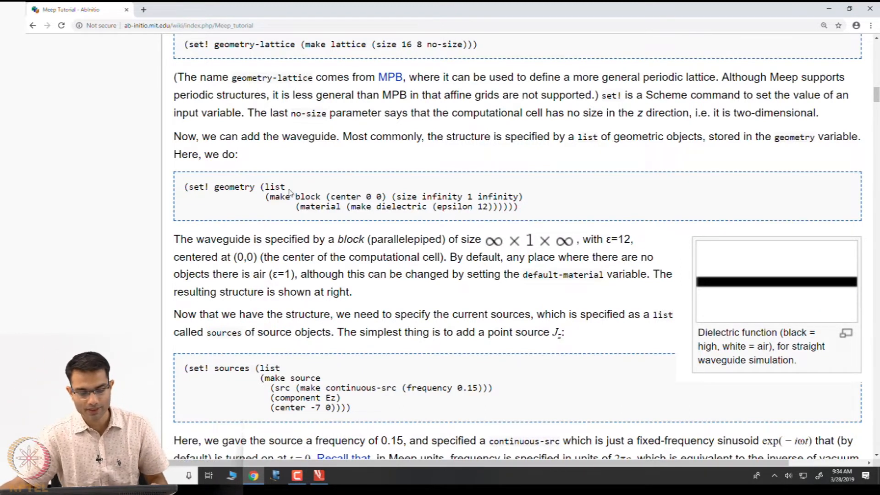
Scroll to the waveguide geometry list and the sources code block with its 0.15-frequency note.
double_click(306, 196)
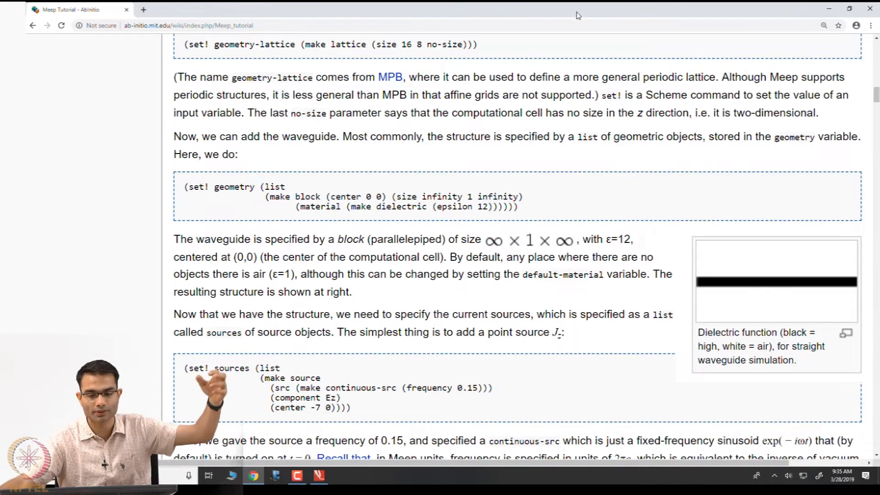
scroll(up, 3)
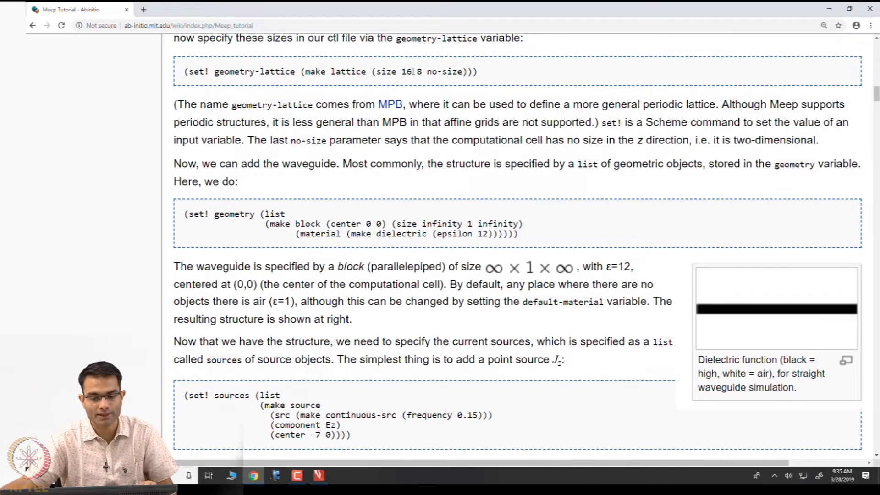
scroll(down, 3)
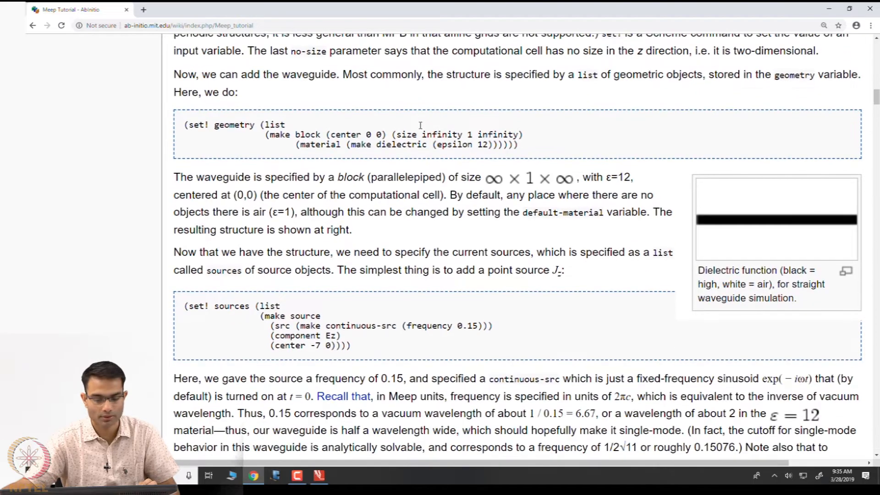
Scroll to the Ez component and source-location explanation and the start of the PML paragraph.
scroll(down, 3)
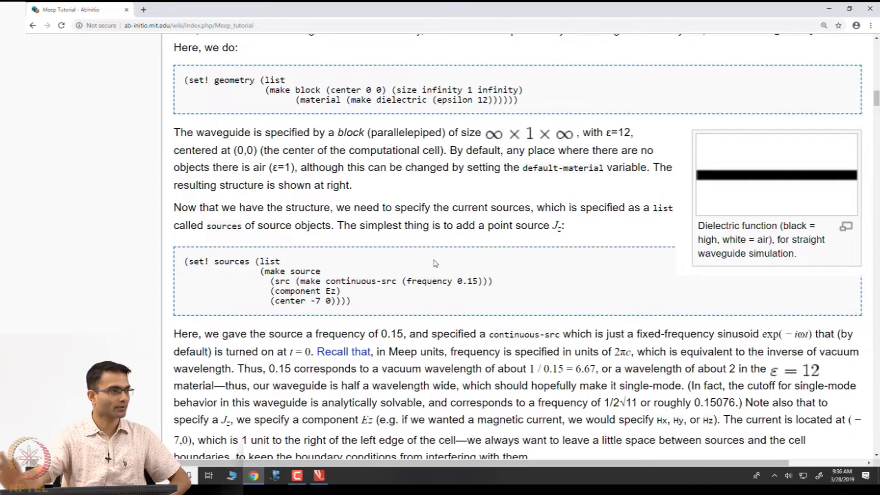
scroll(down, 3)
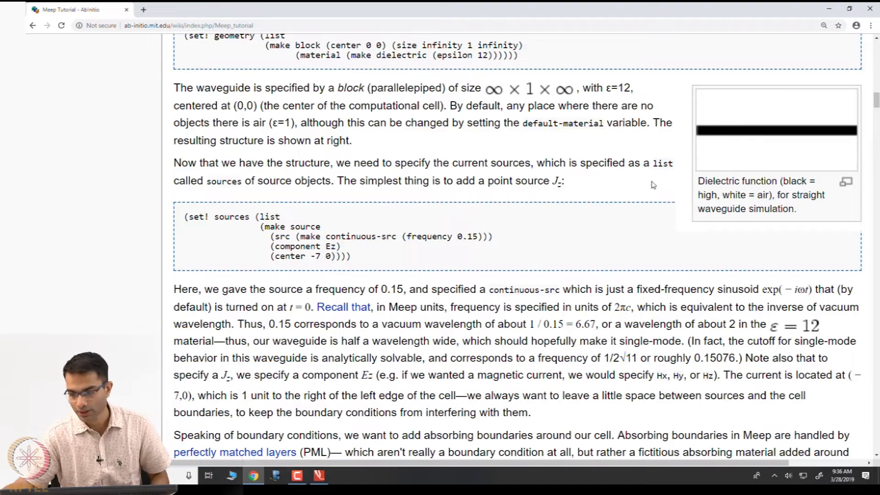
scroll(down, 3)
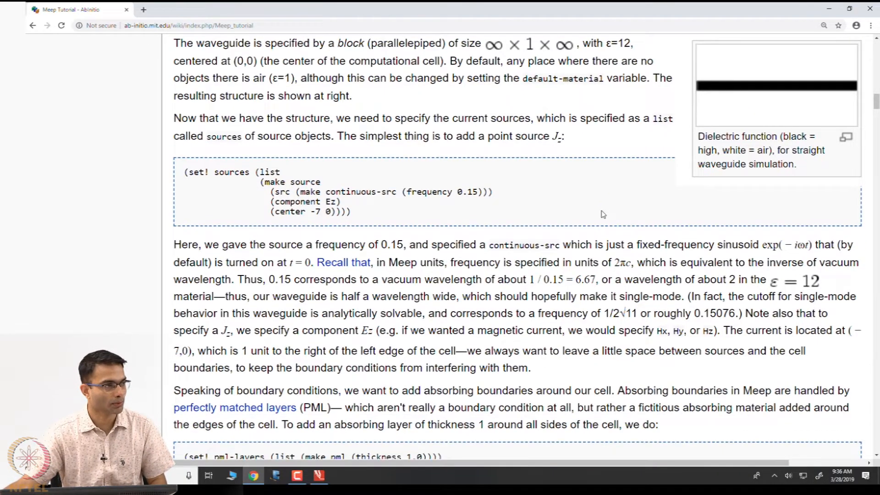
scroll(down, 3)
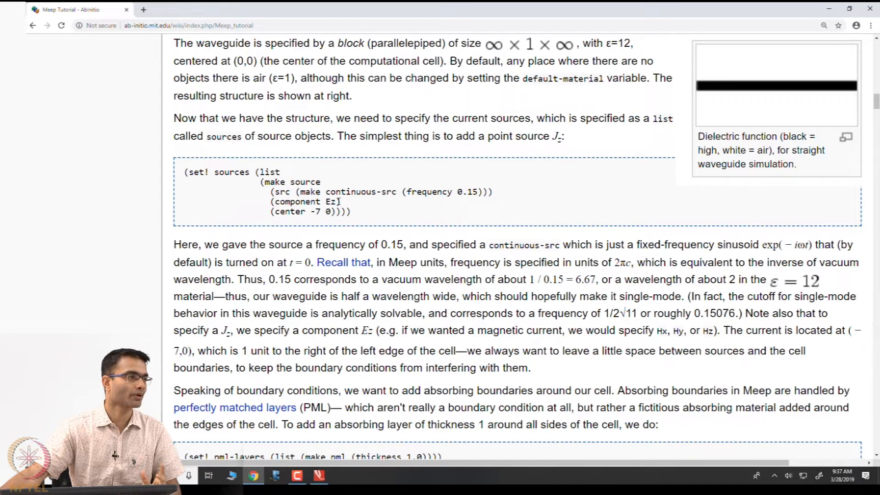
Scroll through the pml-layers explanation and resolution setting to the run-until simulation code.
scroll(down, 3)
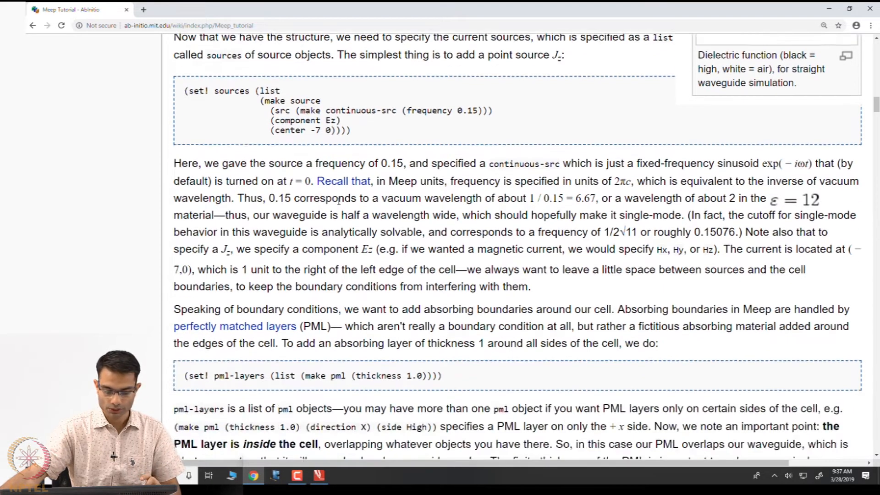
scroll(down, 3)
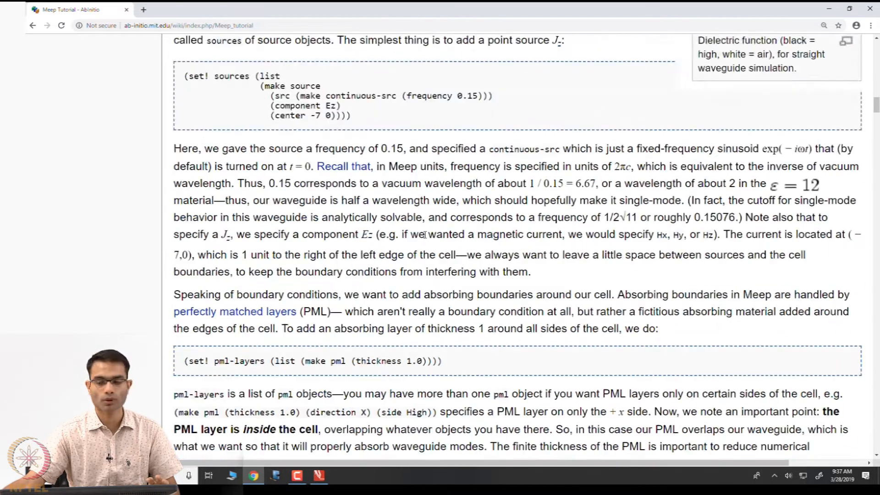
scroll(up, 3)
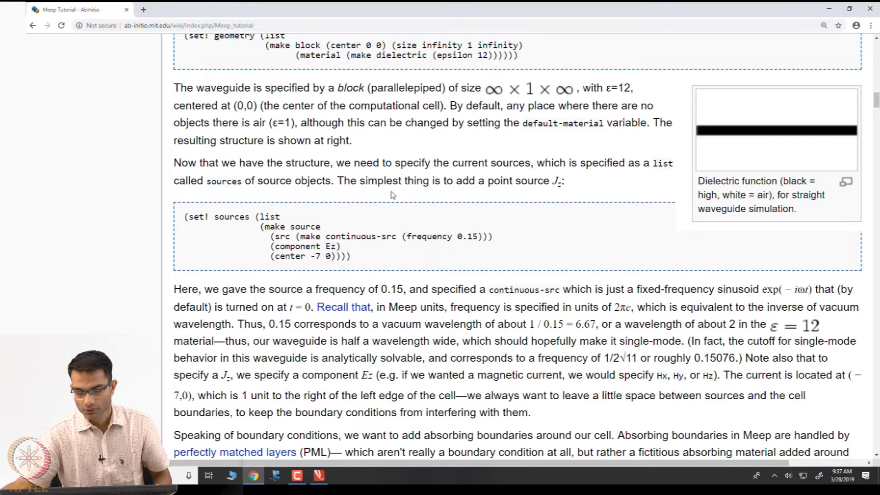
scroll(down, 3)
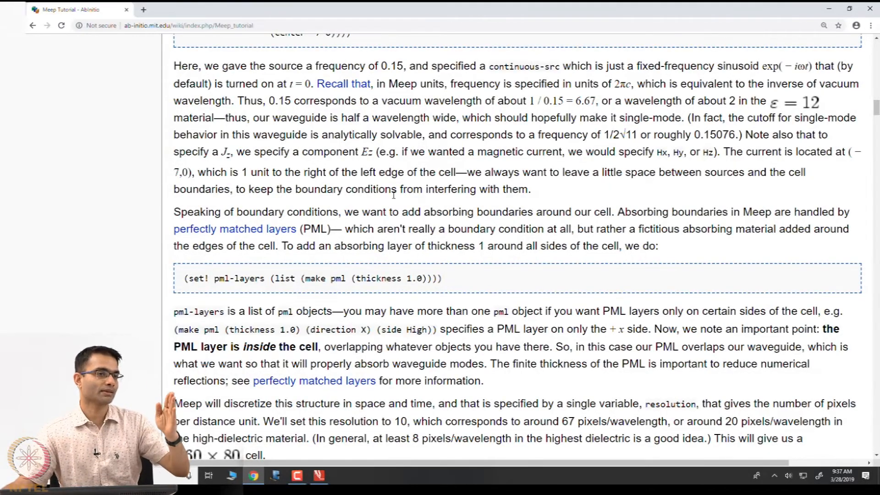
scroll(down, 3)
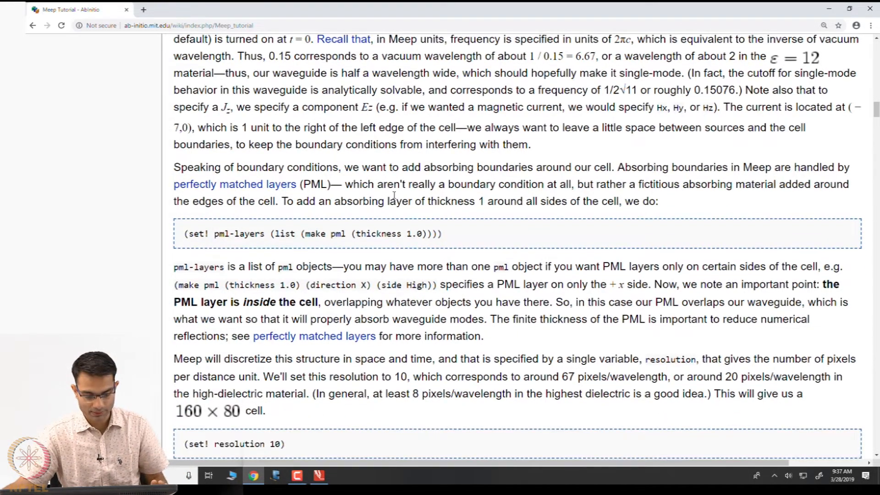
scroll(down, 3)
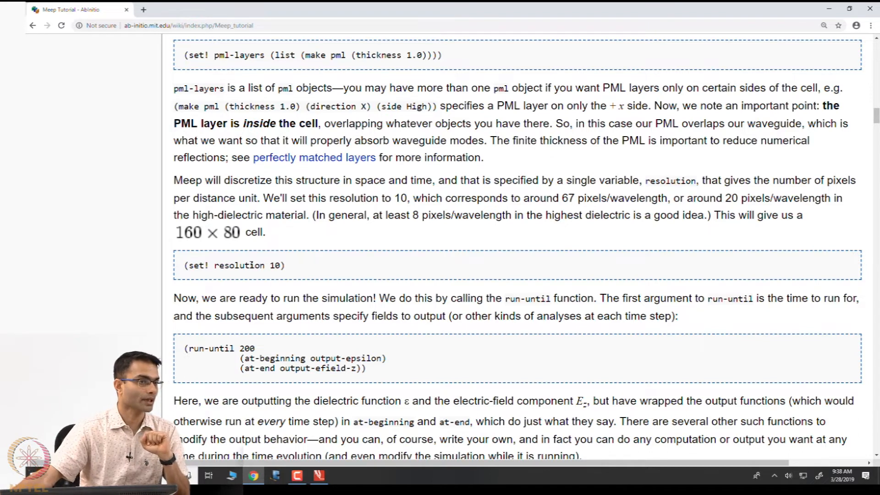
Scroll to the output-file naming paragraph, HDF5 tools and the h5topng conversion command.
double_click(276, 266)
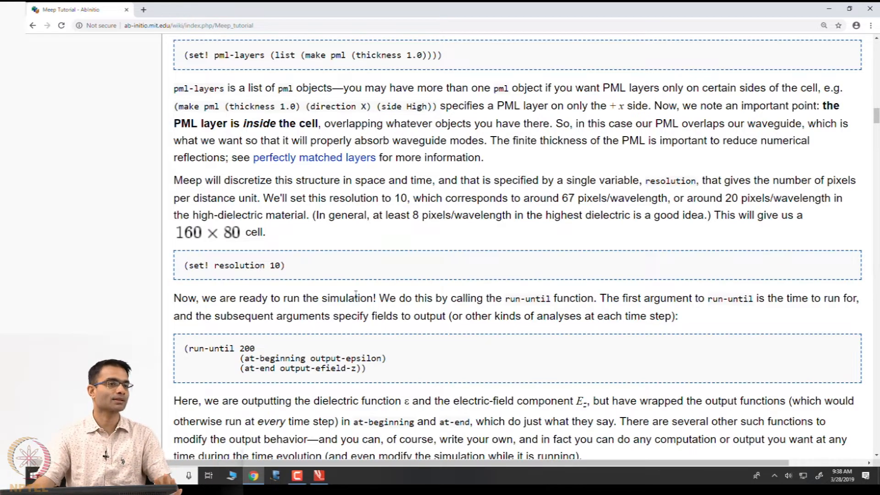
mouse_move(322, 269)
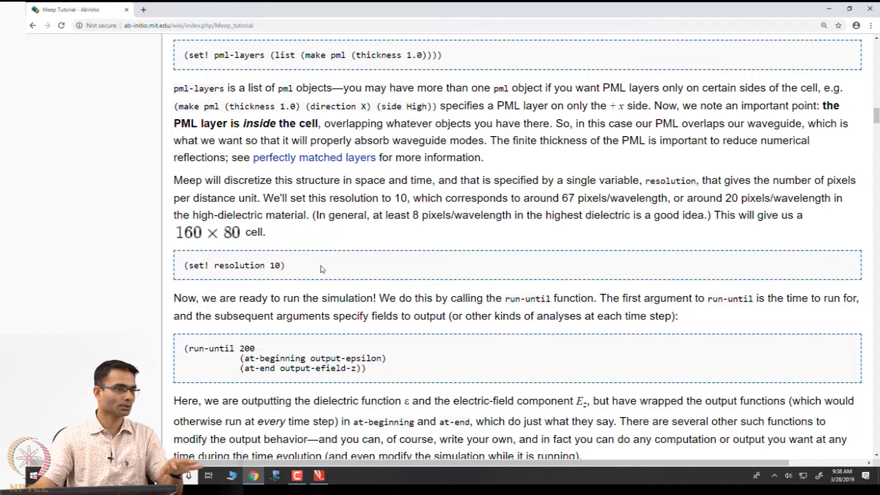
mouse_move(280, 282)
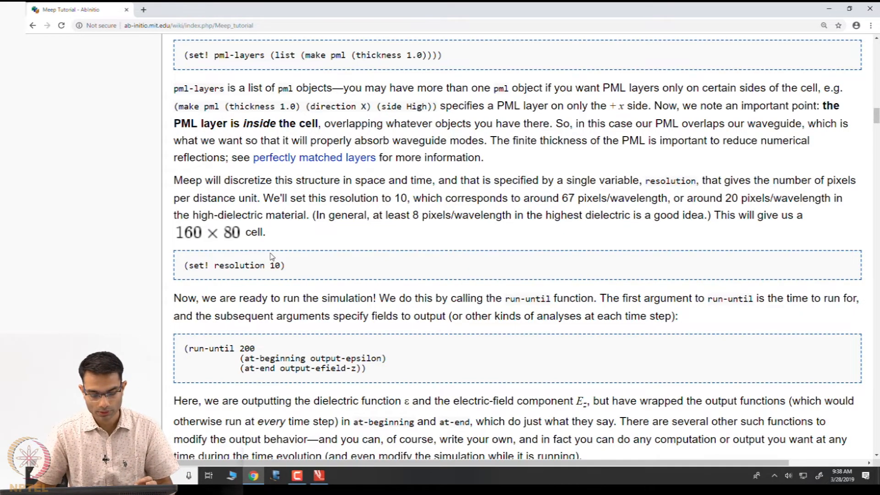
scroll(down, 3)
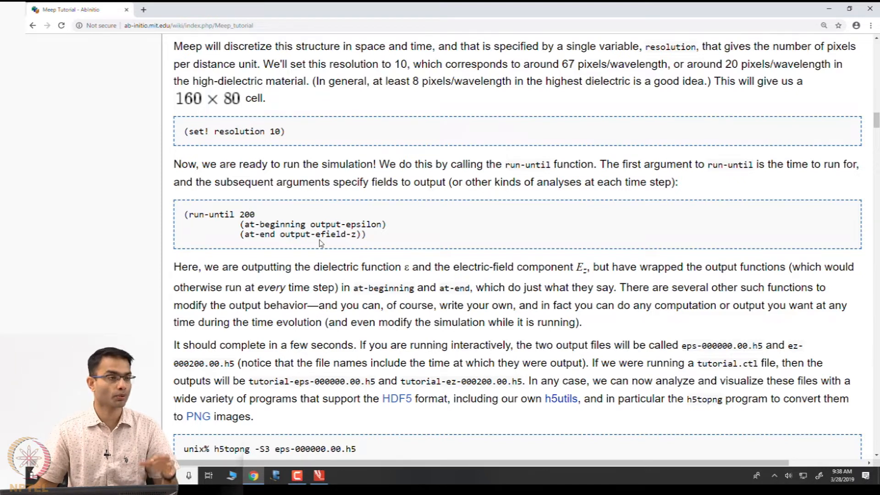
scroll(down, 3)
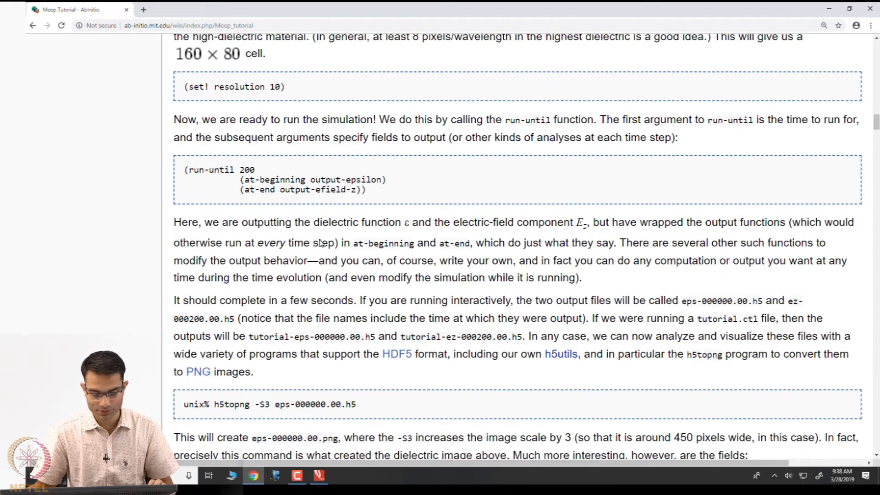
Scroll to the h5topng -Zc dkbluered command and the resulting waveguide field image.
scroll(down, 3)
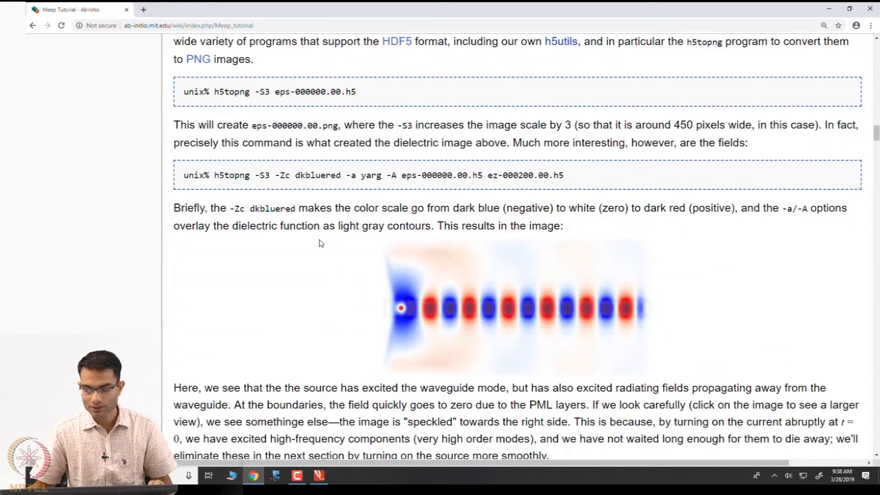
scroll(down, 3)
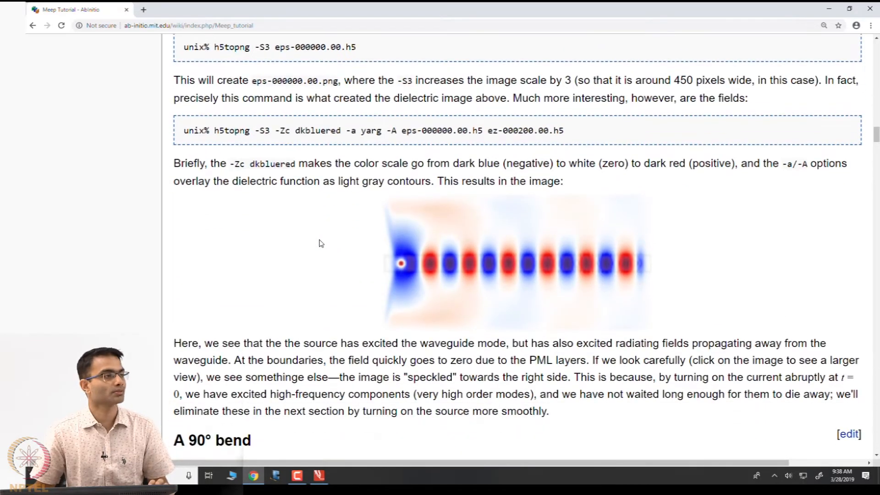
mouse_move(447, 267)
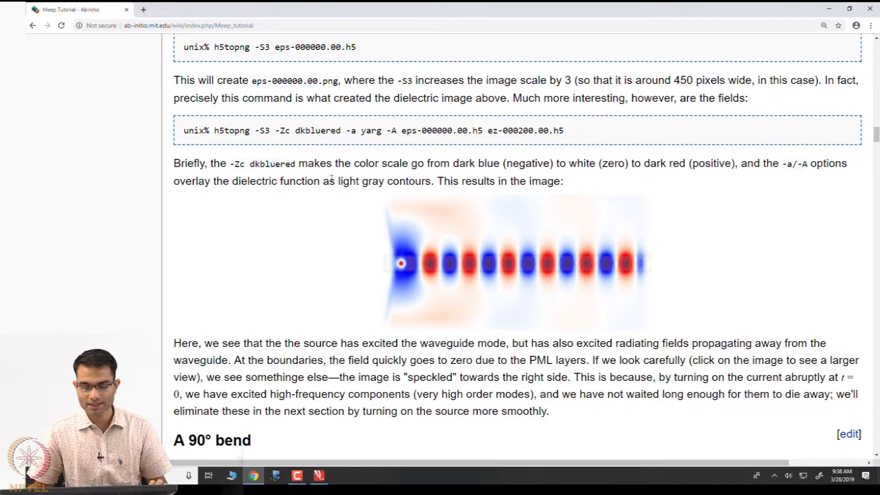
mouse_move(317, 232)
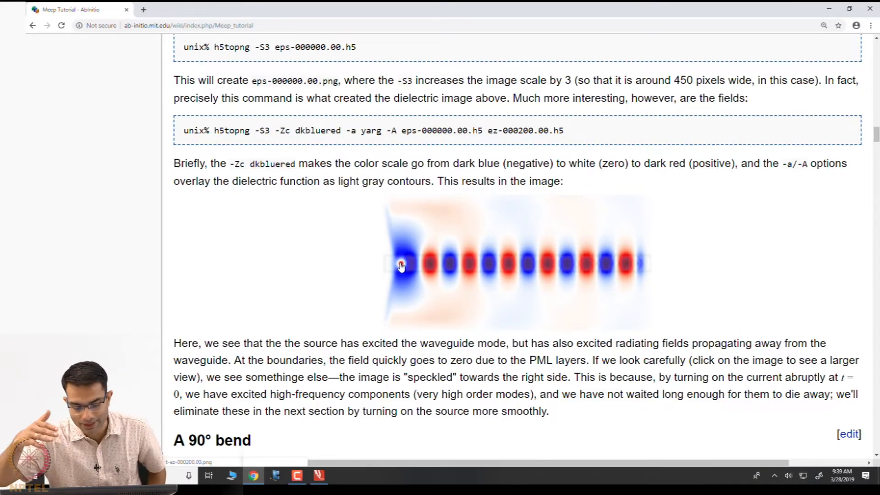
mouse_move(384, 227)
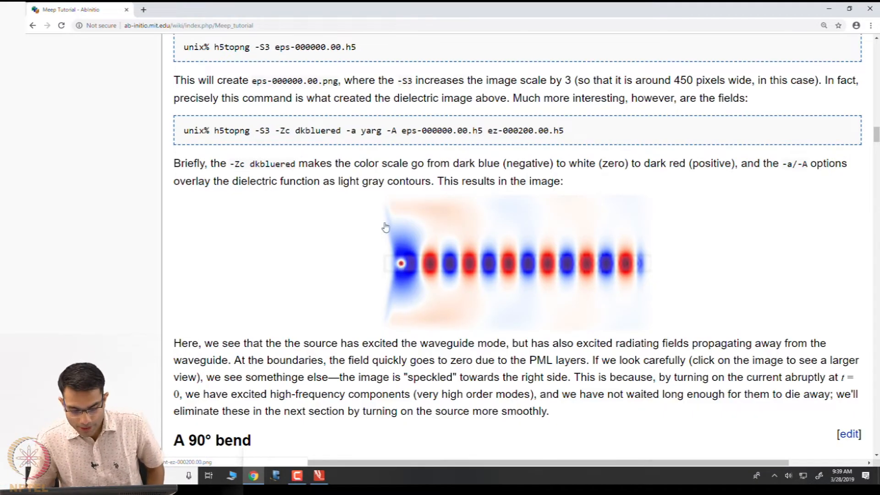
mouse_move(369, 231)
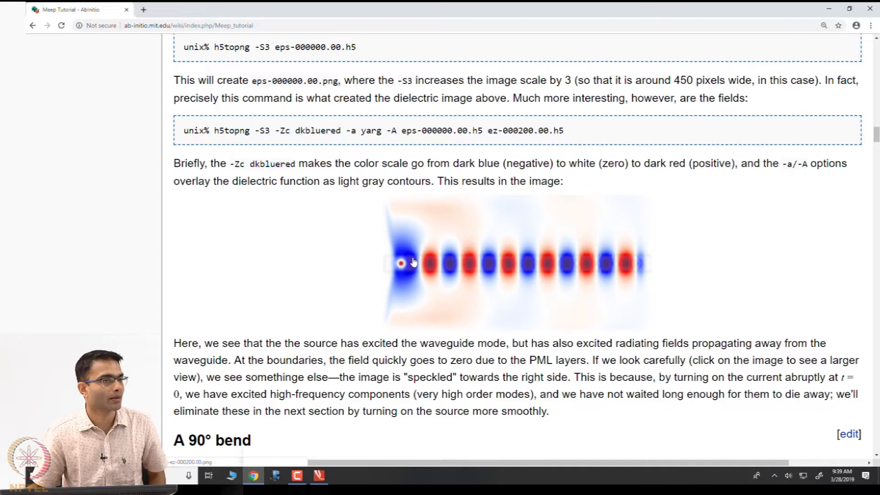
mouse_move(386, 237)
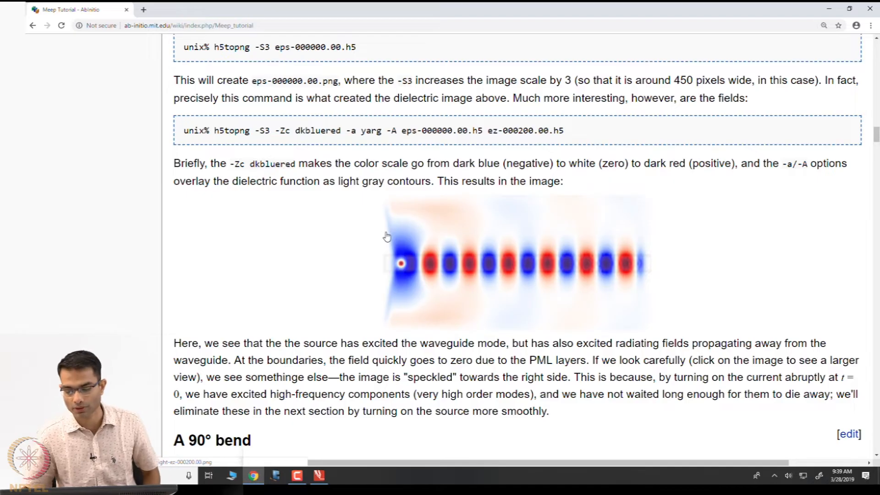
mouse_move(390, 215)
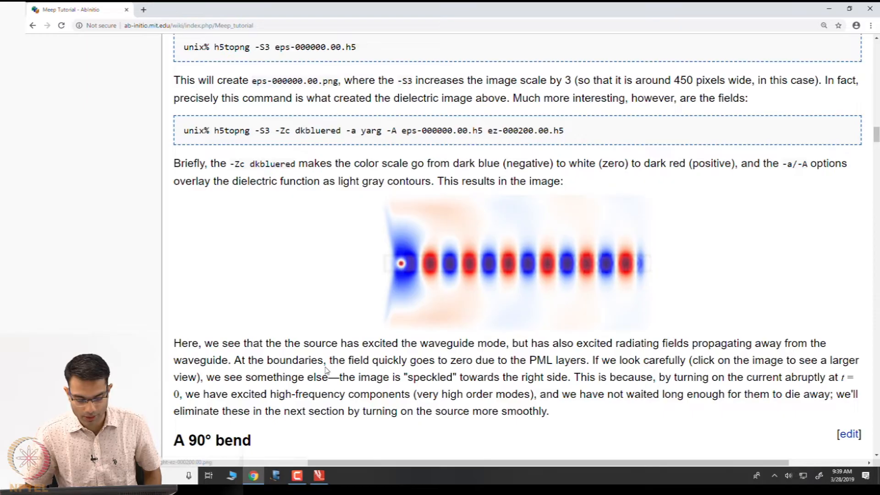
mouse_move(358, 289)
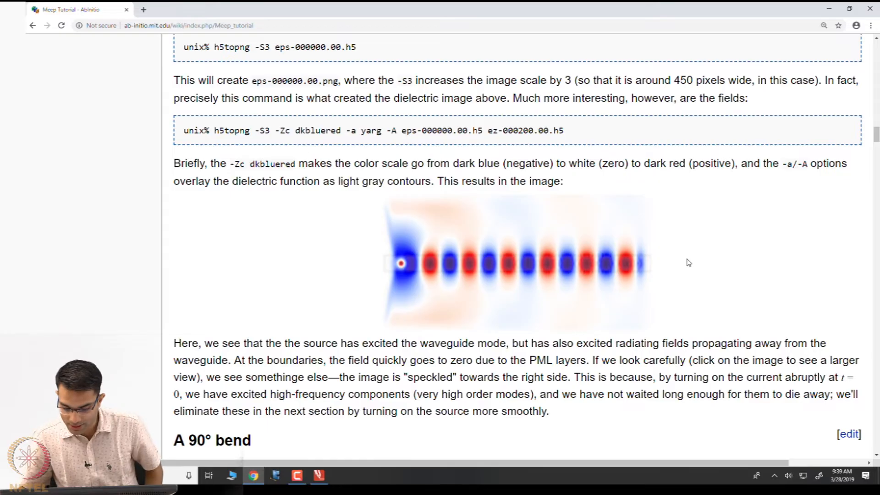
mouse_move(588, 229)
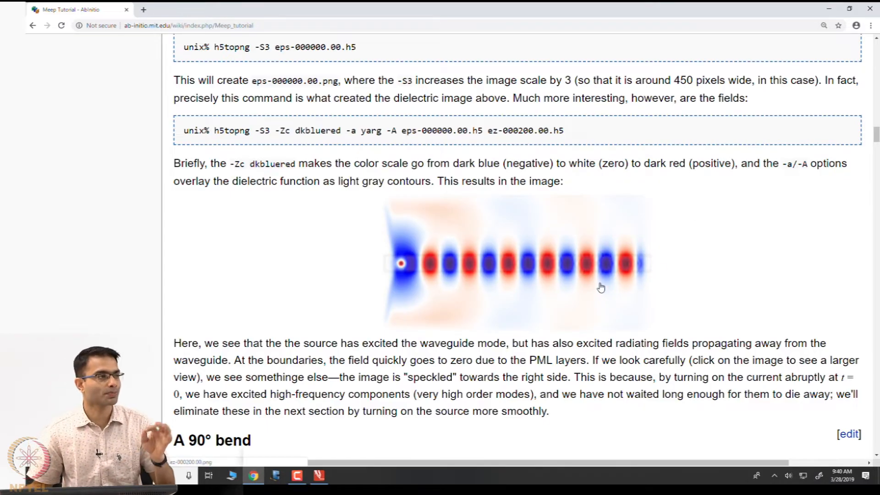
mouse_move(646, 245)
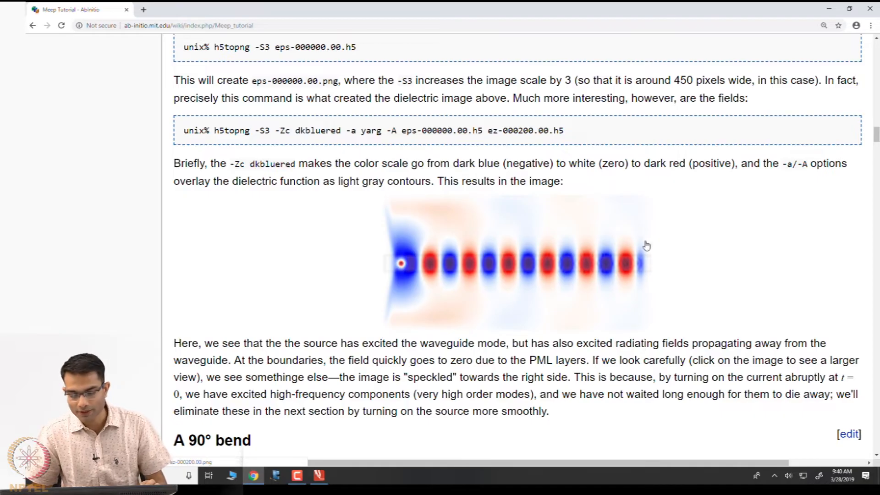
mouse_move(628, 286)
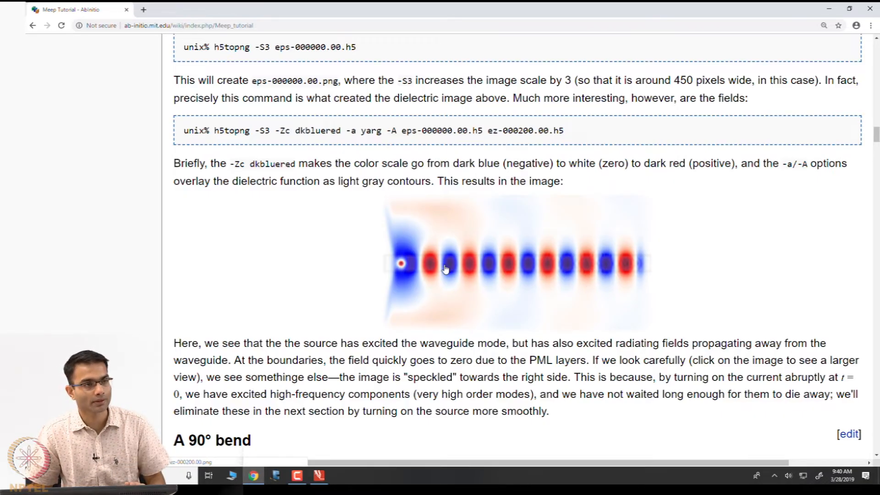
mouse_move(628, 264)
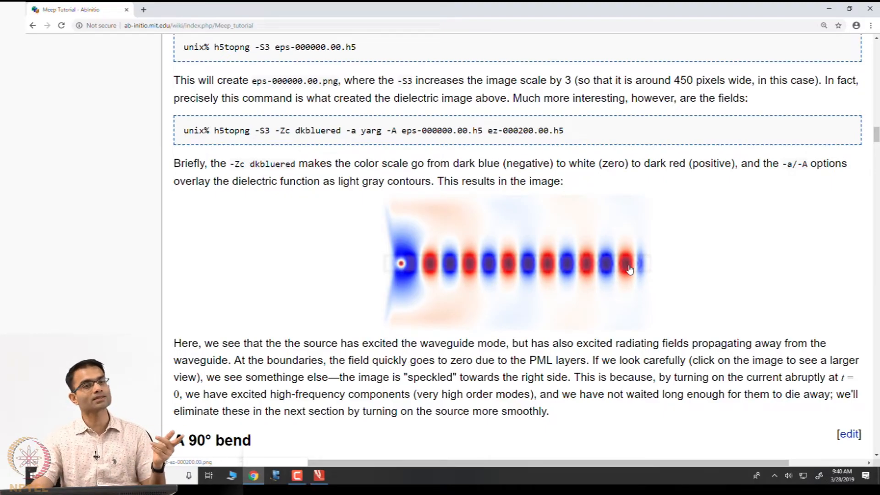
mouse_move(609, 300)
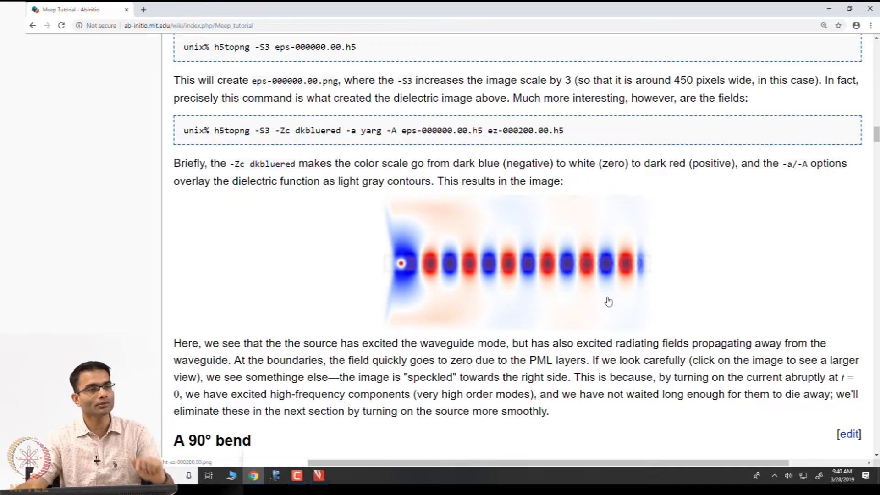
mouse_move(606, 312)
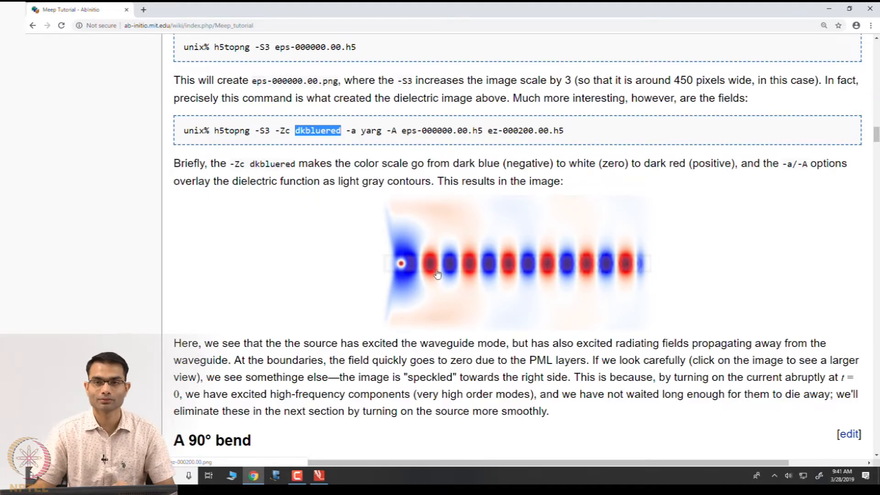
mouse_move(452, 269)
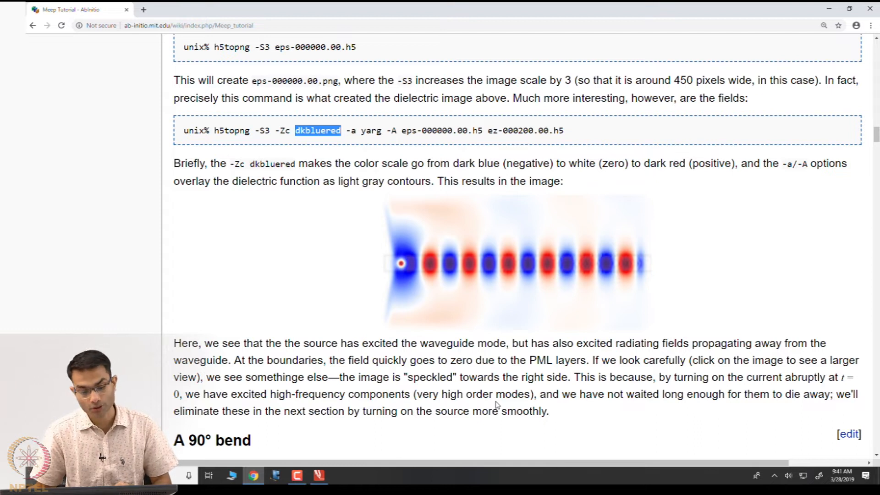
mouse_move(419, 282)
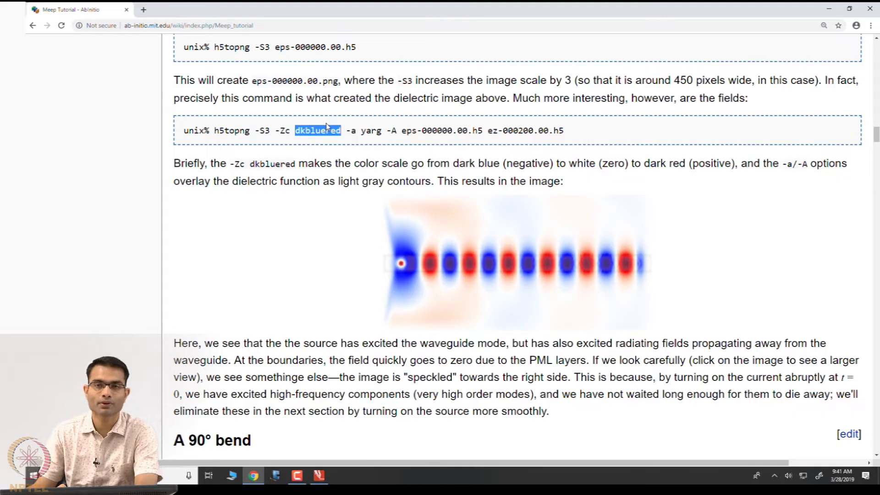
Scroll to the 90° bend section's reset-meep call, two-block geometry code and coordinate figure.
scroll(down, 3)
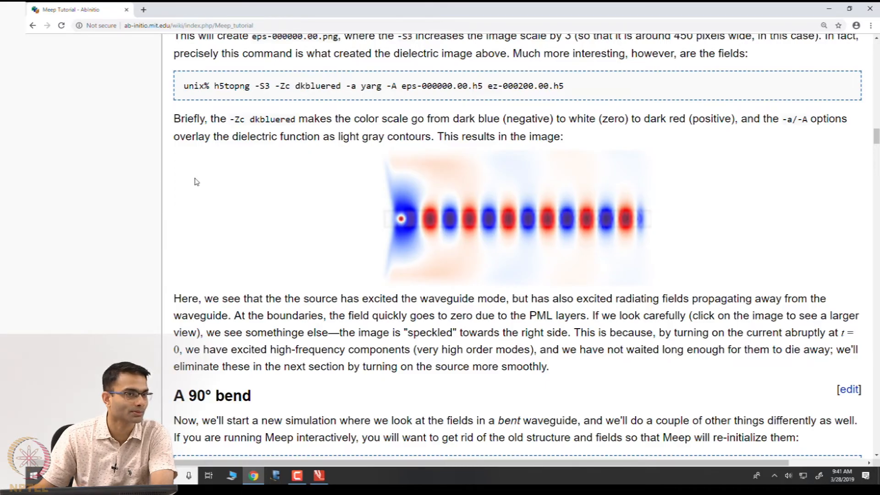
scroll(down, 3)
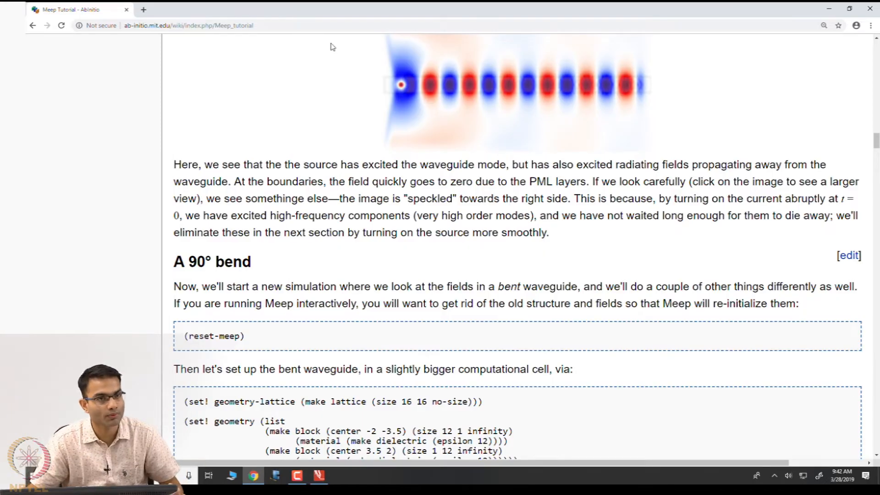
scroll(down, 3)
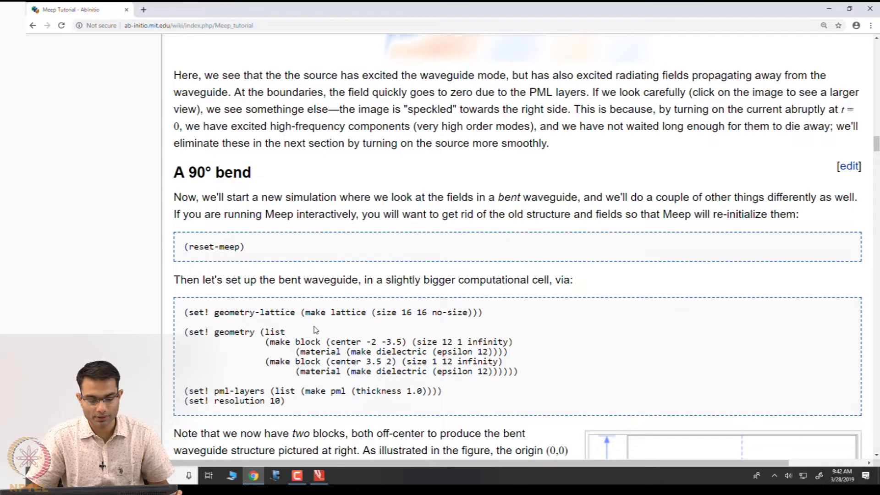
scroll(down, 3)
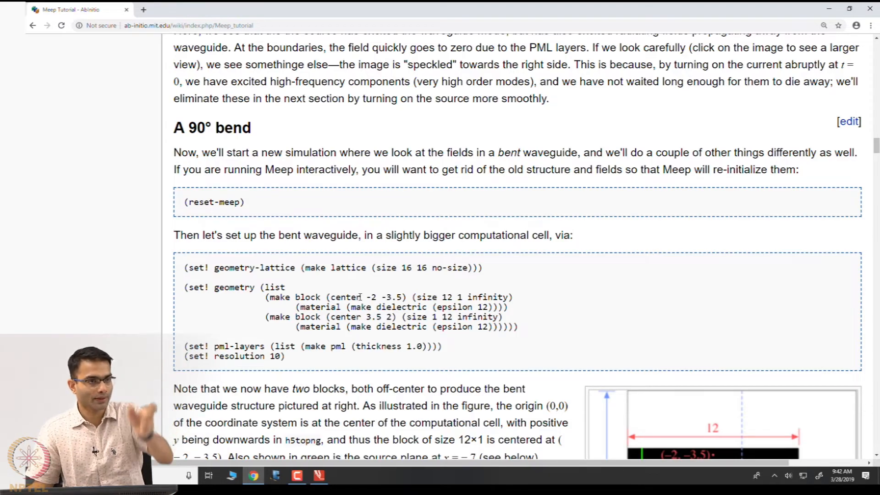
scroll(down, 3)
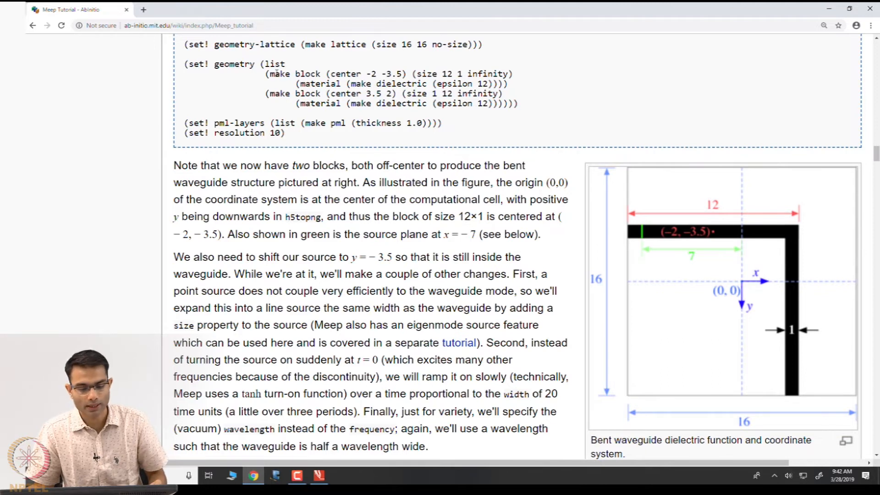
Read the ramped line-source code, highlighting the sentence about not switching the source on suddenly.
drag(269, 73, 520, 103)
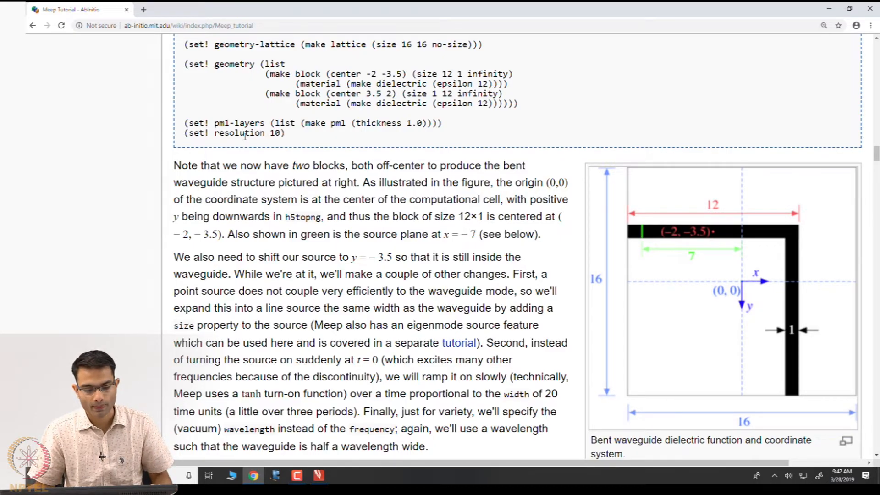
scroll(down, 3)
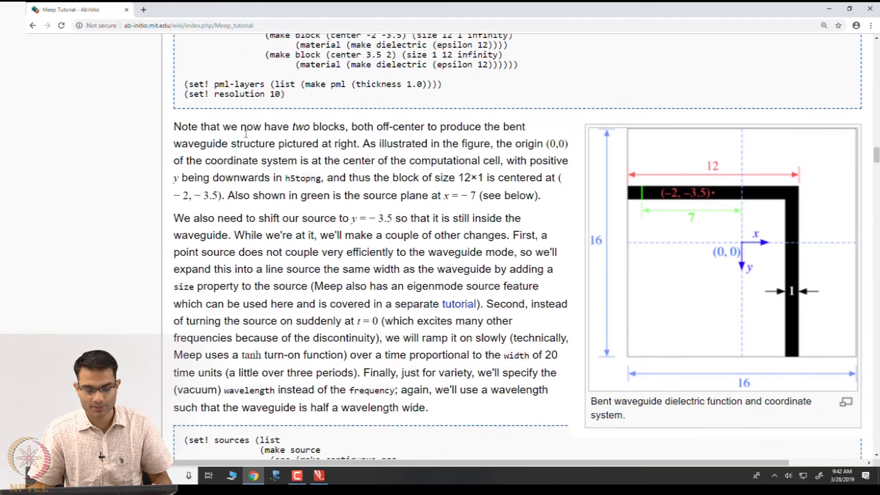
scroll(down, 3)
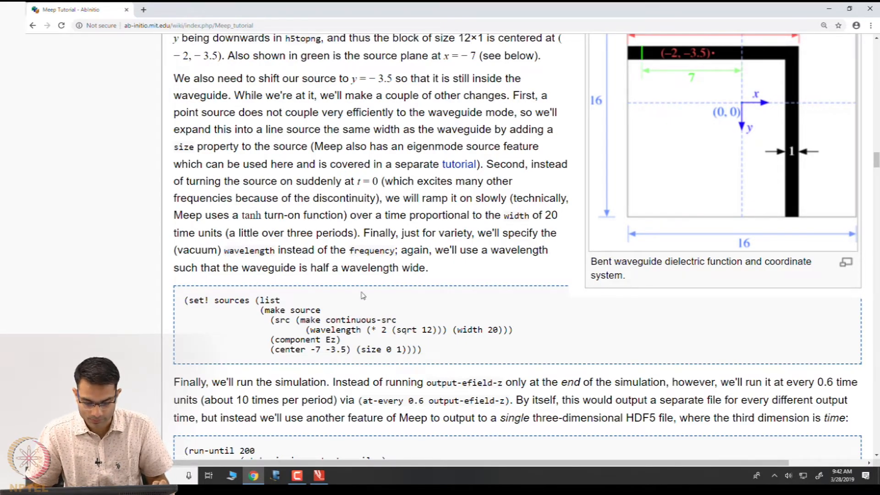
scroll(down, 3)
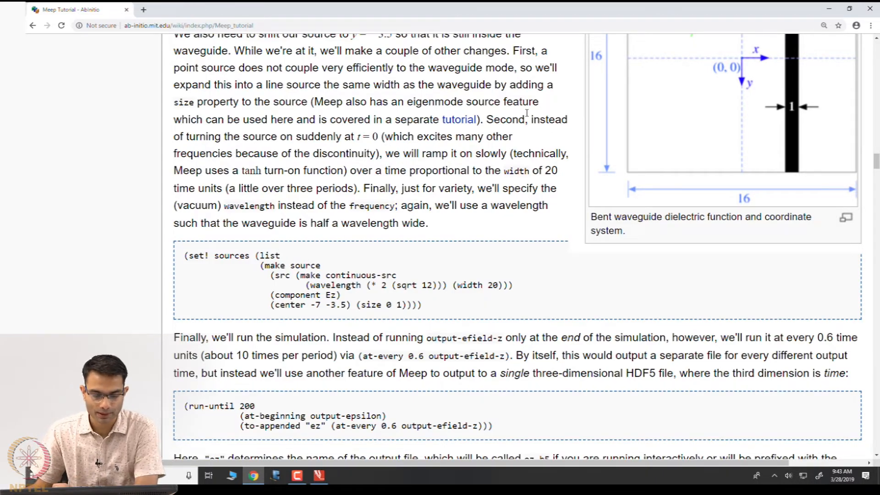
drag(485, 120, 383, 153)
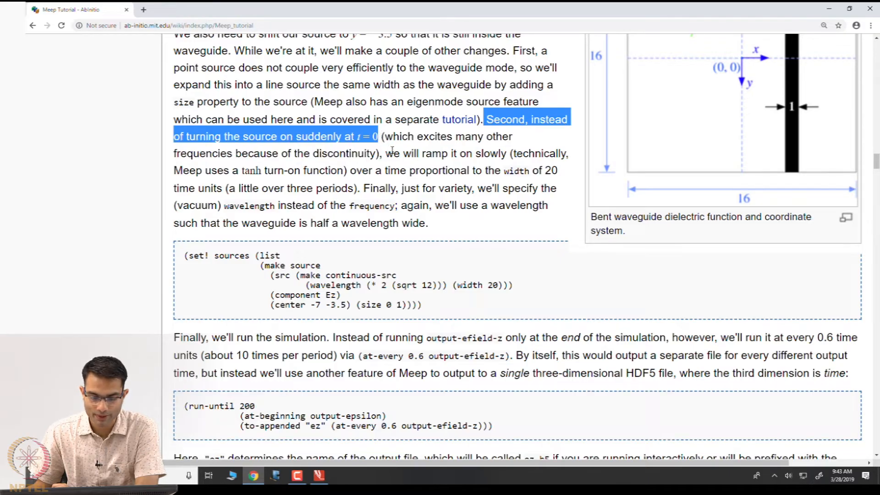
click(389, 171)
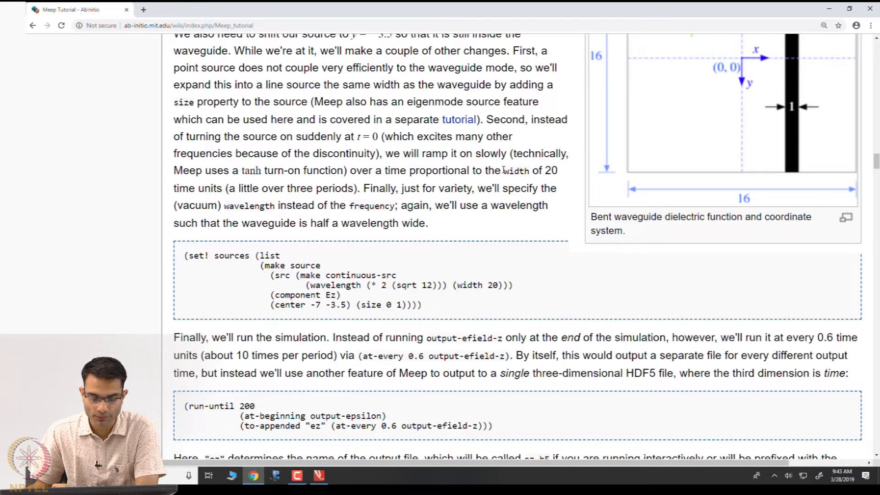
double_click(469, 285)
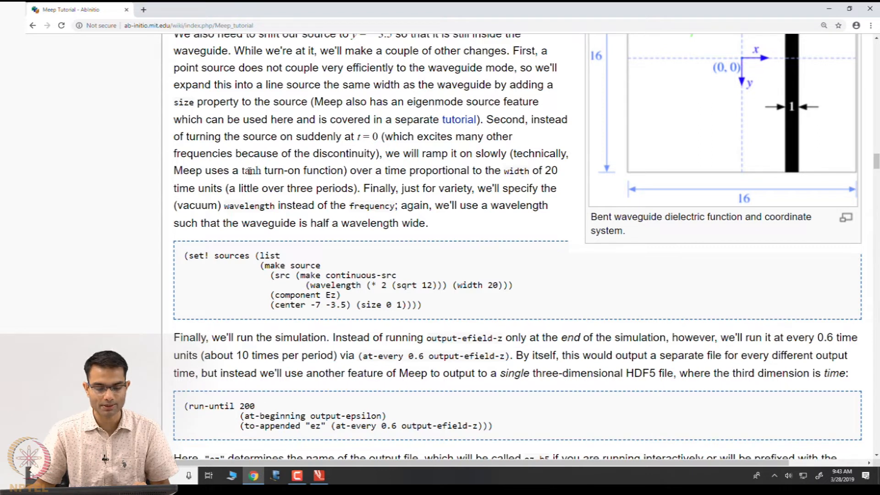
double_click(250, 170)
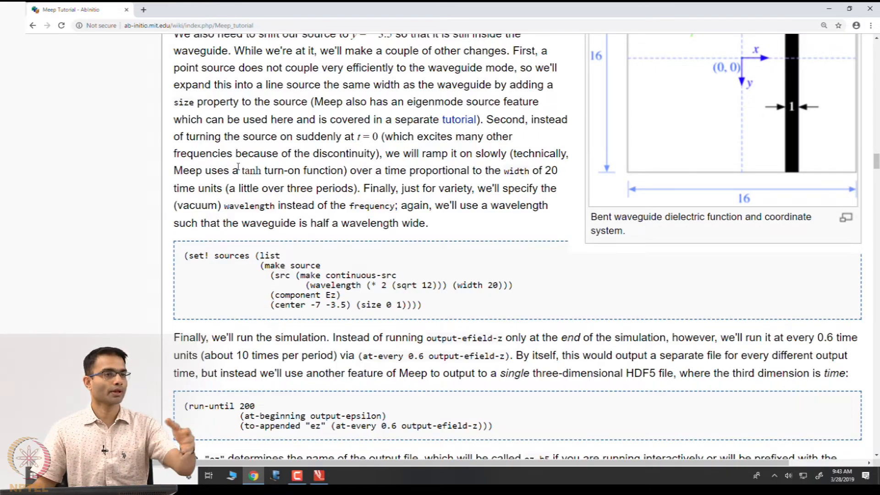
Scroll past the time-appended ez.h5 run-until code to the animated field GIF.
scroll(down, 3)
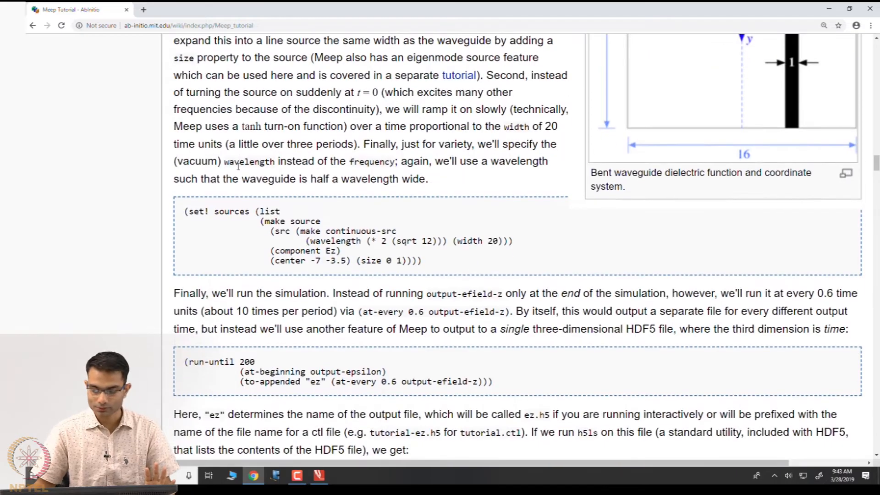
scroll(down, 3)
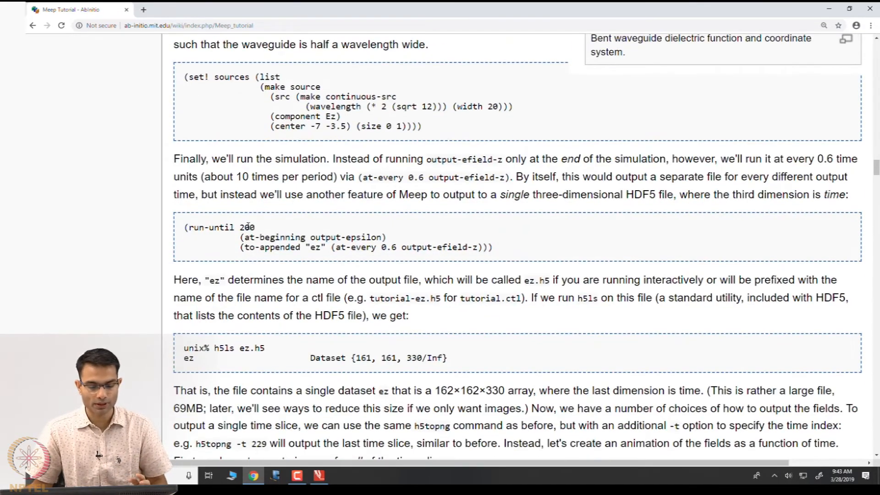
scroll(down, 3)
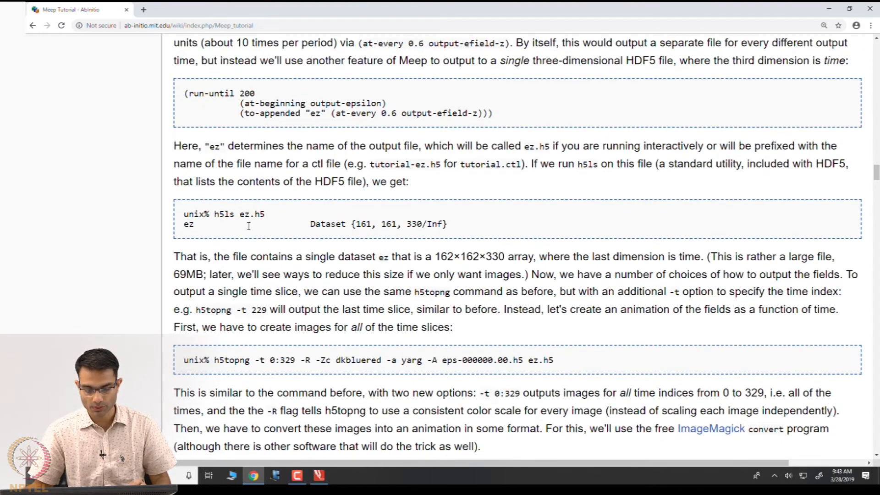
scroll(down, 3)
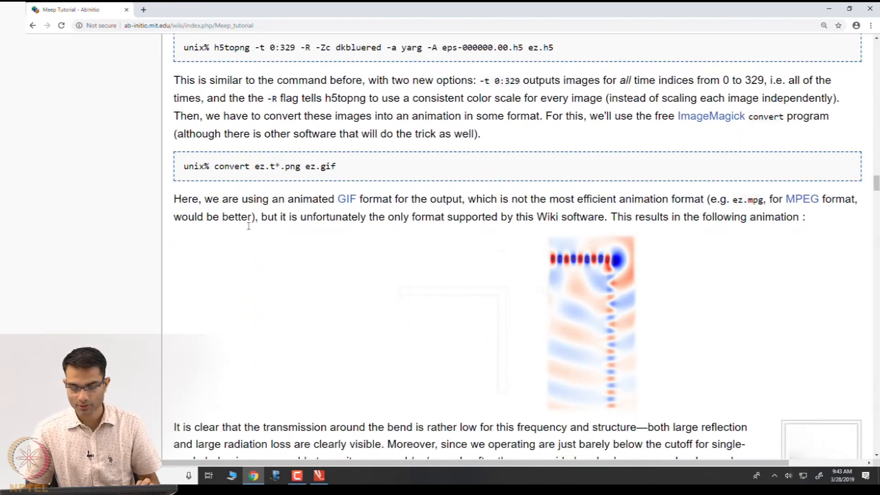
Scroll to the define-param pad, width, wvg-ycen and no-bend? code blocks.
scroll(down, 3)
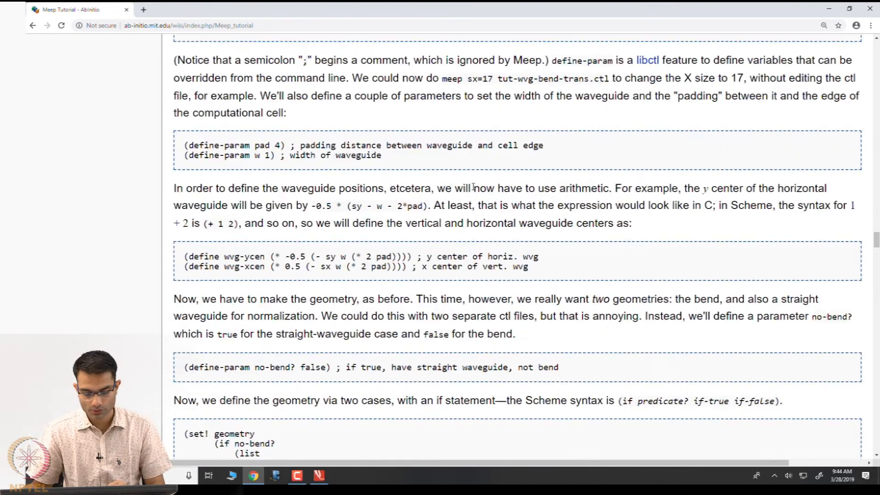
Scroll past the flux spectra and transmission plot to the ring resonator's two-cylinder geometry code.
scroll(down, 3)
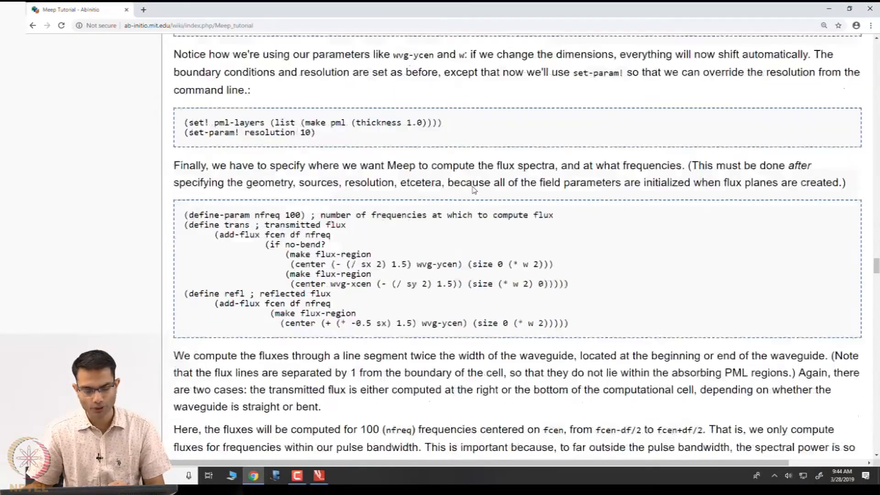
scroll(down, 3)
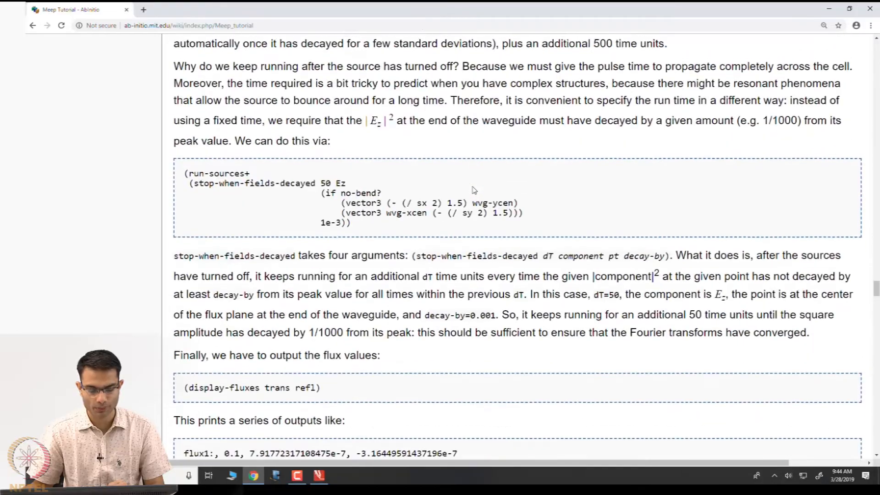
scroll(down, 3)
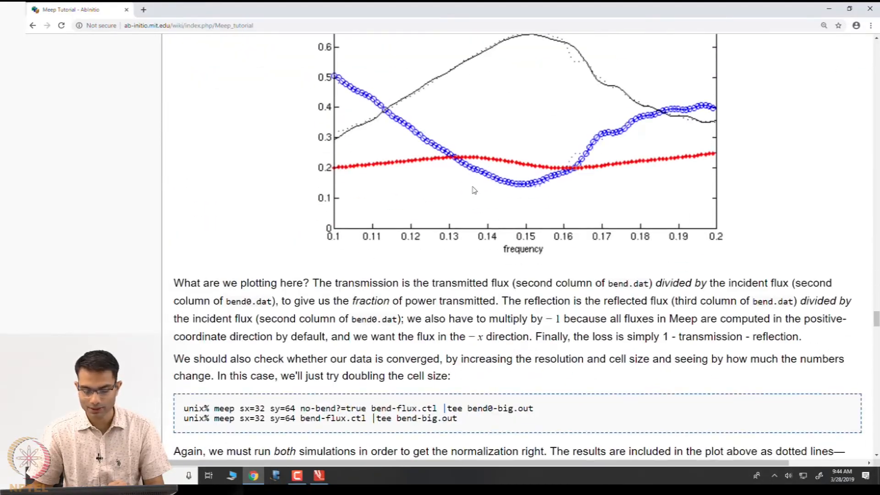
scroll(down, 3)
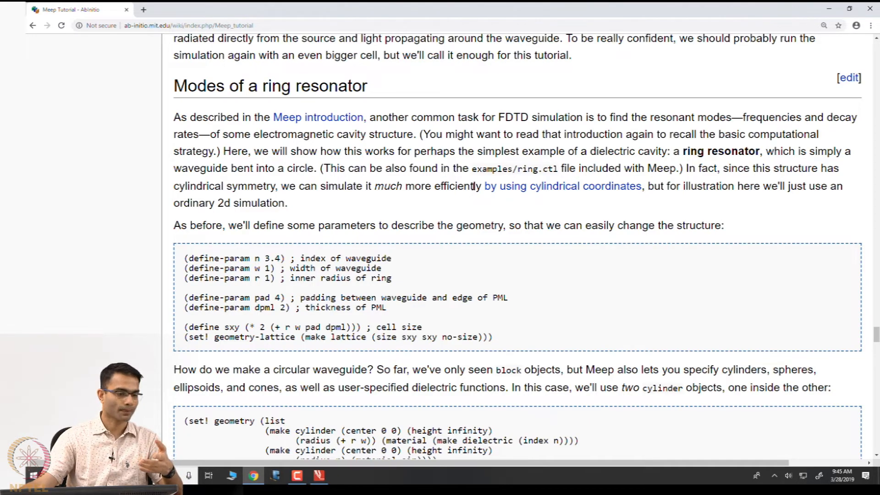
Read the ring resonator intro, highlighting 'a ring resonator', down to the two-cylinder geometry code.
scroll(down, 3)
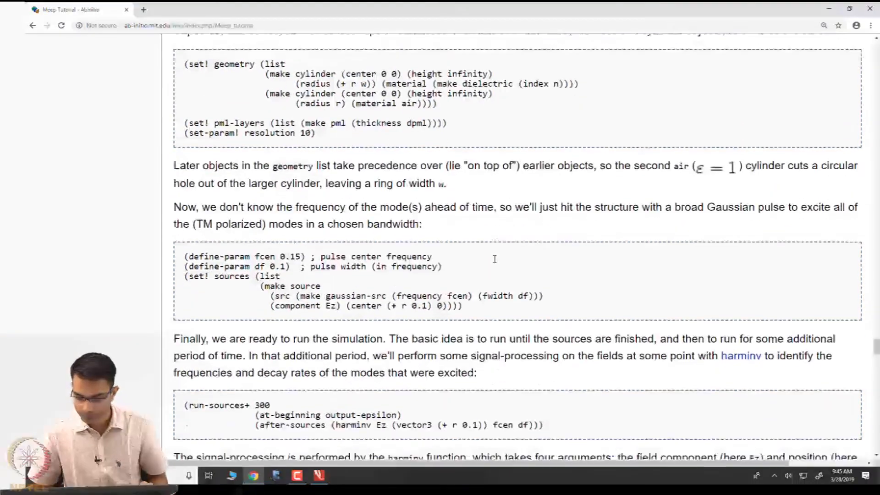
scroll(down, 3)
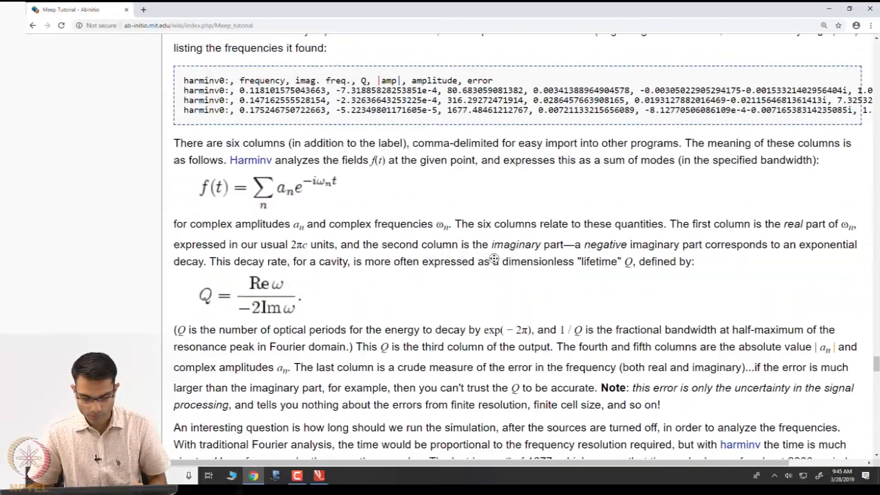
scroll(down, 3)
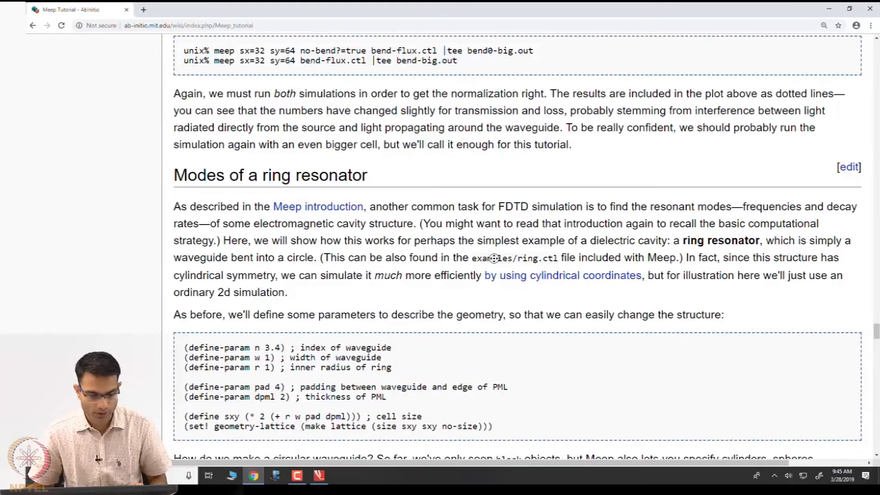
scroll(down, 3)
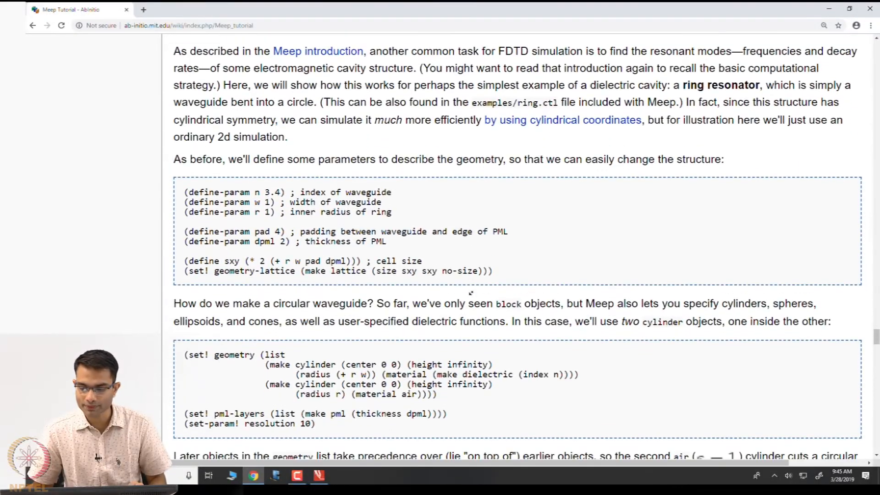
scroll(down, 3)
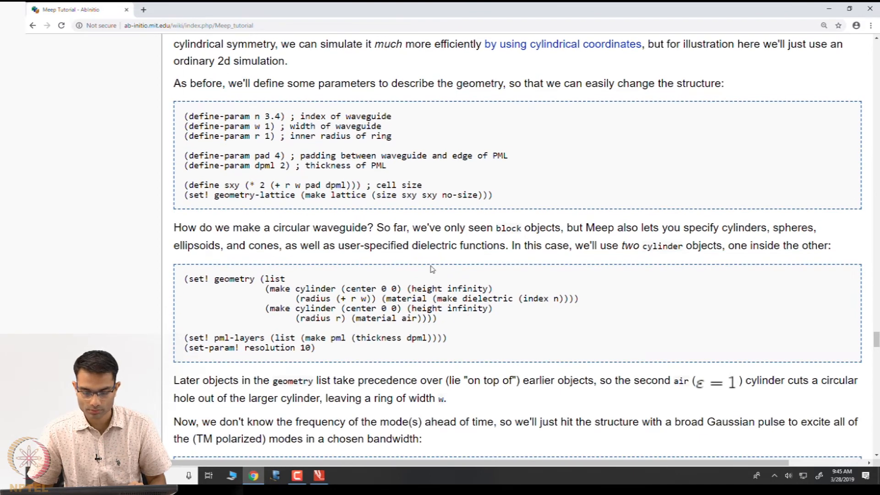
scroll(up, 3)
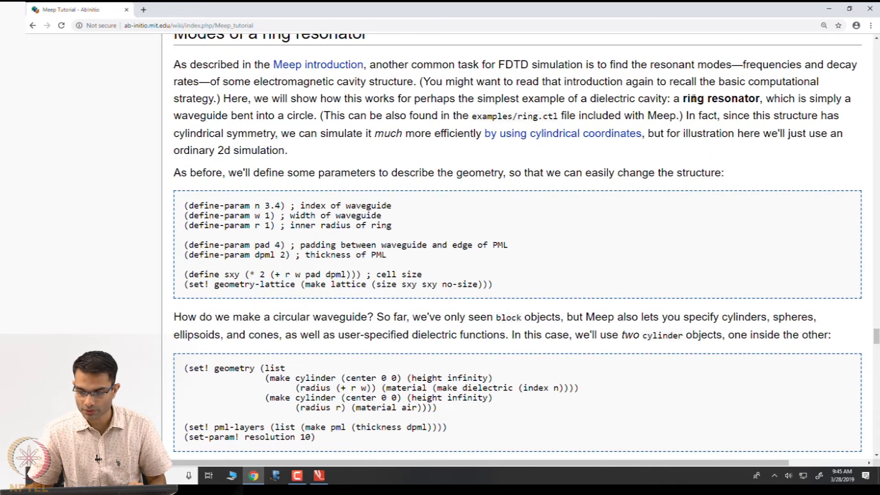
drag(673, 98, 762, 98)
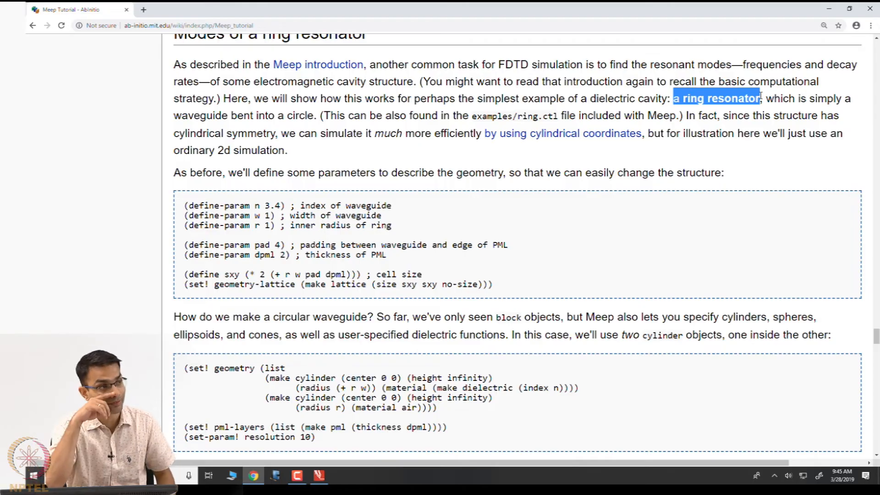
mouse_move(492, 165)
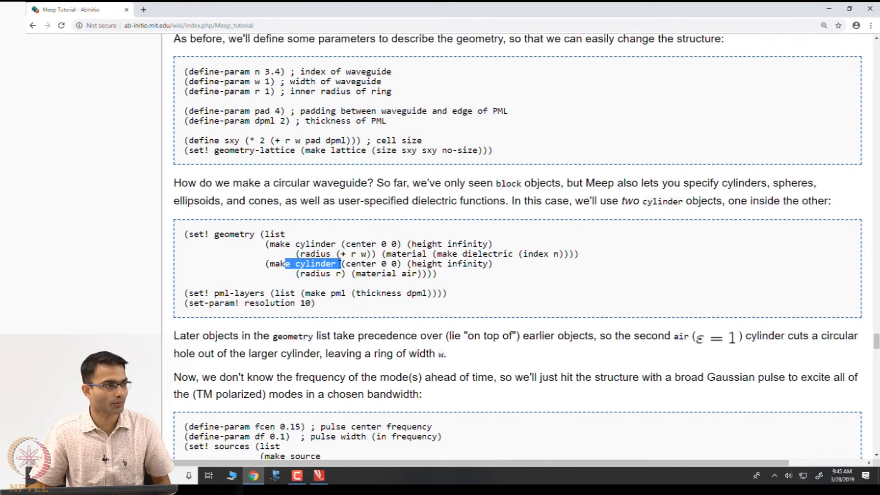
scroll(down, 3)
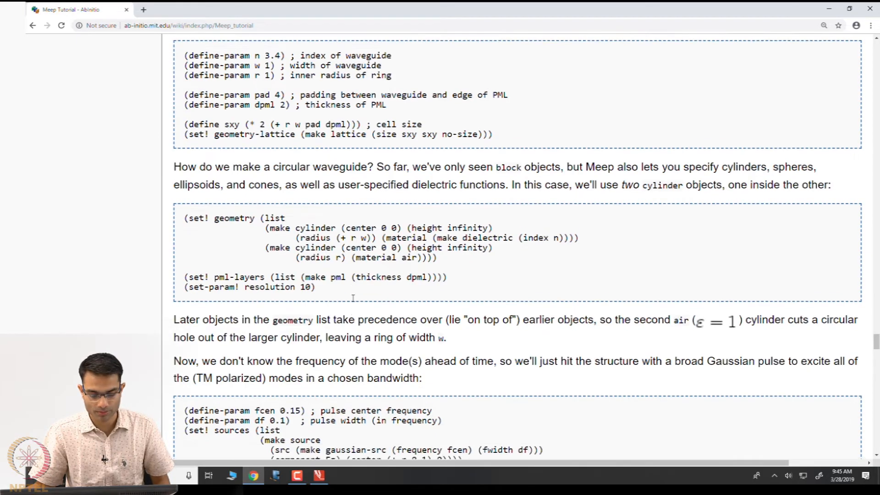
Scroll to the geometry list and the Gaussian pulse source definition.
scroll(down, 3)
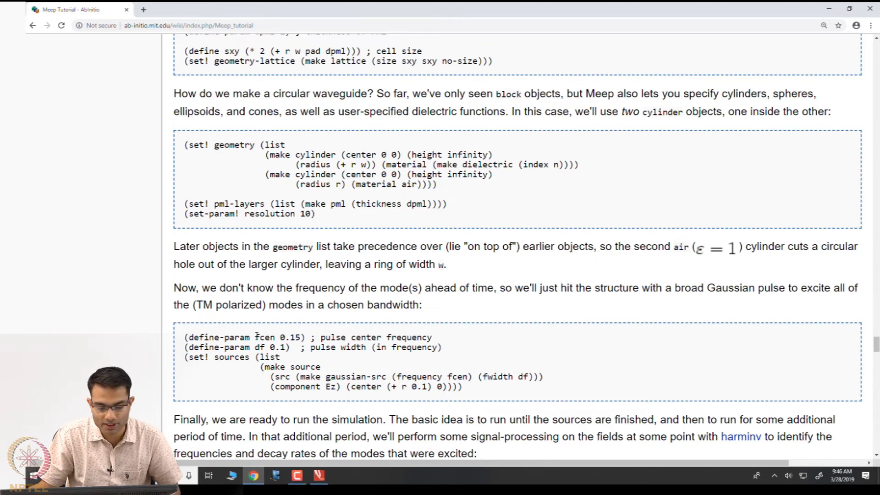
Highlight fcen and df in the source code, then reach the 'Finally, we are ready to run' paragraph.
drag(253, 338, 301, 337)
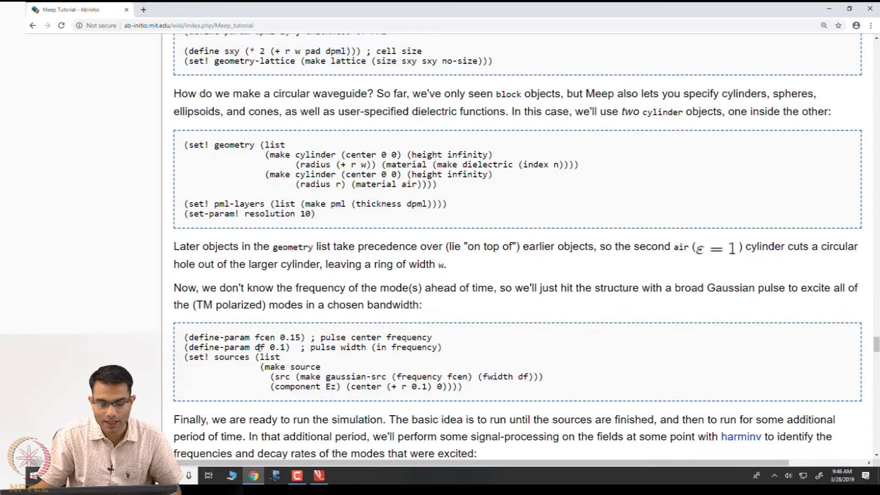
double_click(258, 347)
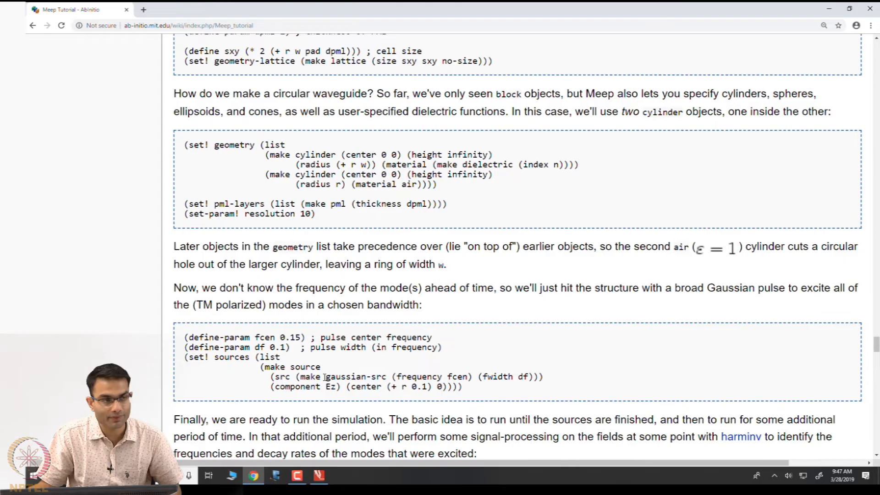
double_click(354, 376)
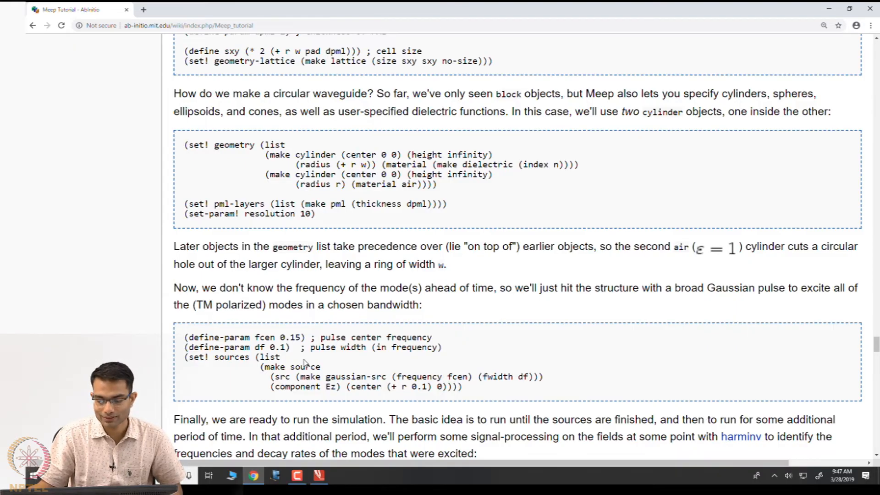
scroll(down, 3)
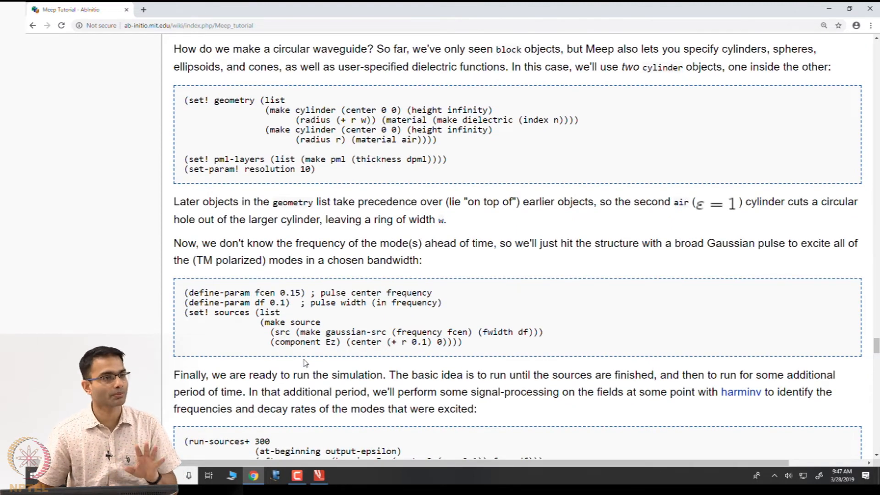
Bring the full run-sources+ 300 block with after-sources harminv into view.
scroll(down, 3)
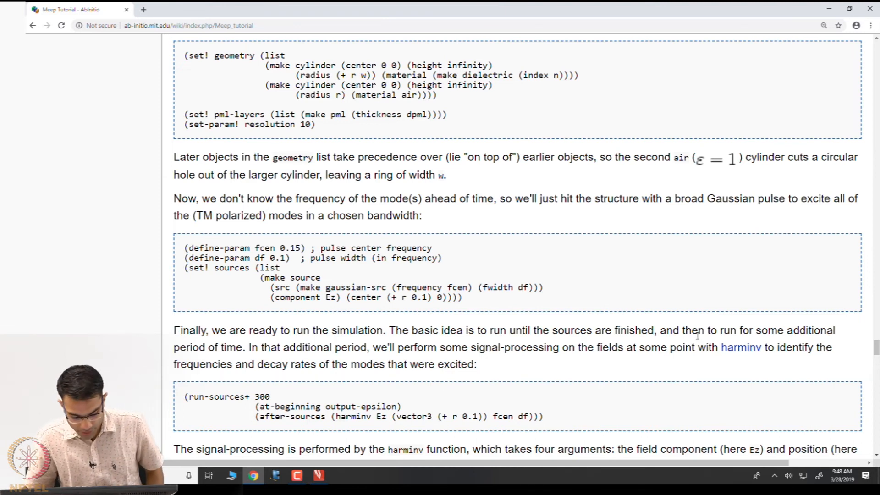
double_click(352, 416)
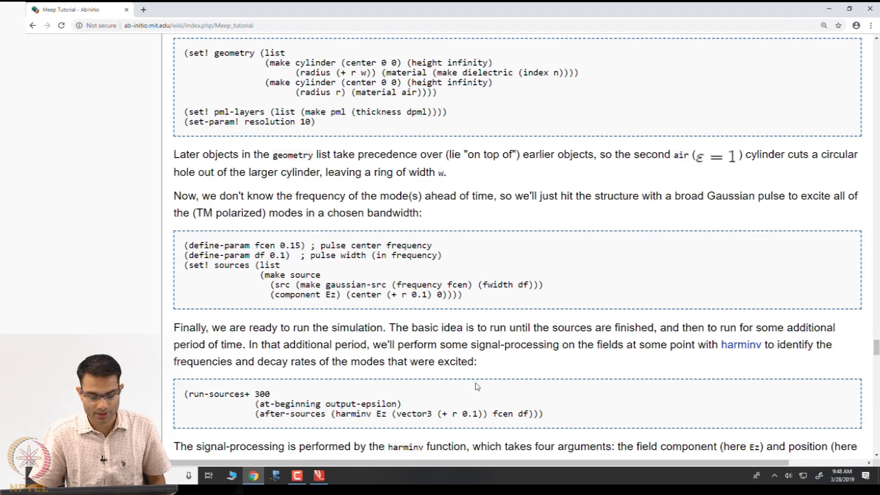
In the harminv0: output, highlight Q 80 then Q 1677, and reach the Q lifetime formula.
scroll(down, 3)
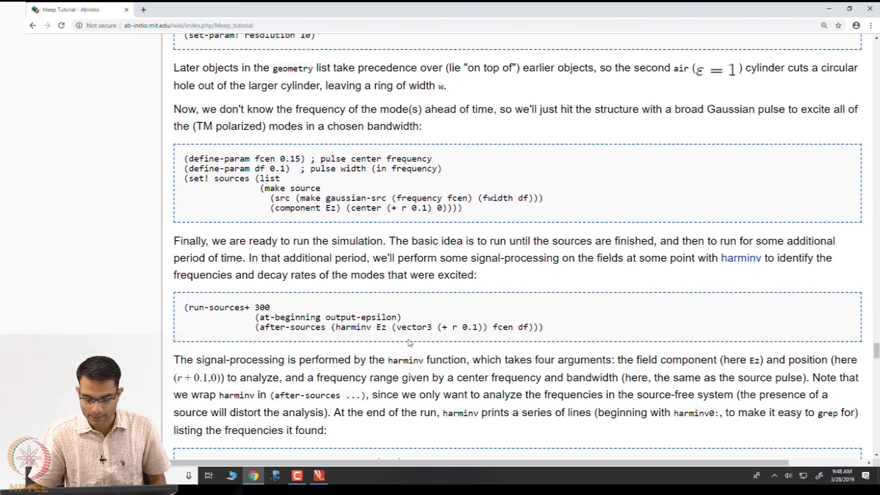
scroll(down, 3)
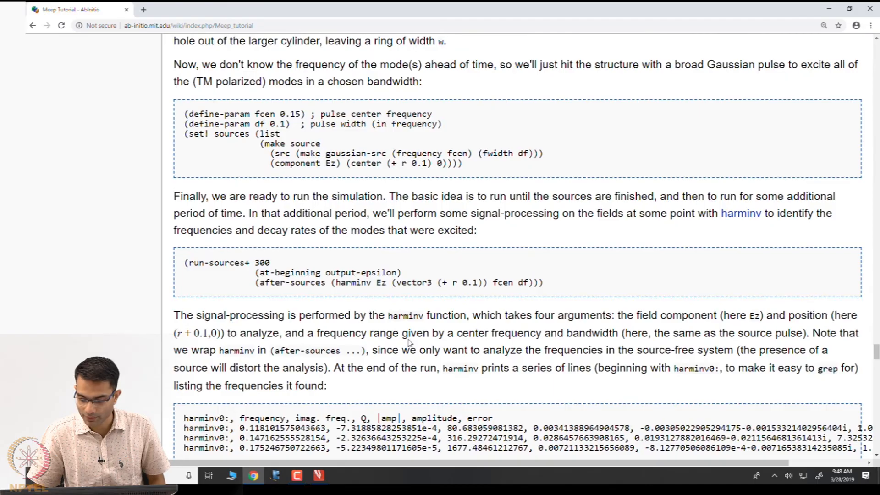
scroll(down, 3)
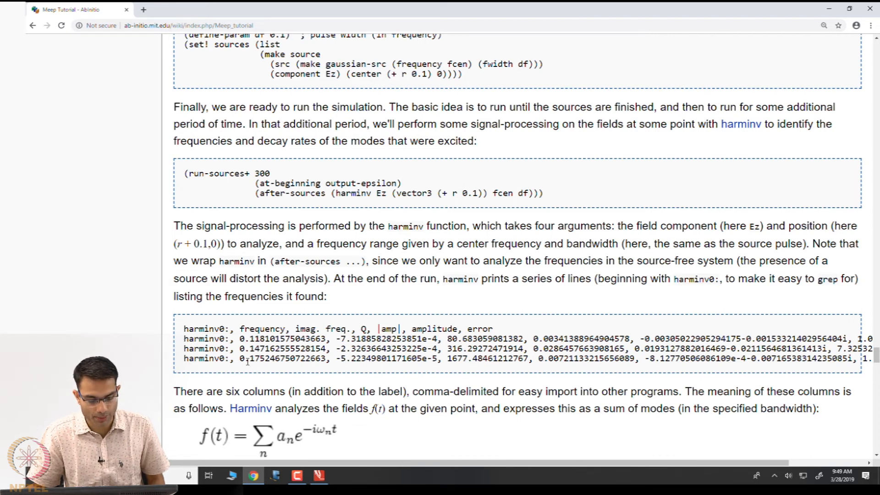
double_click(262, 328)
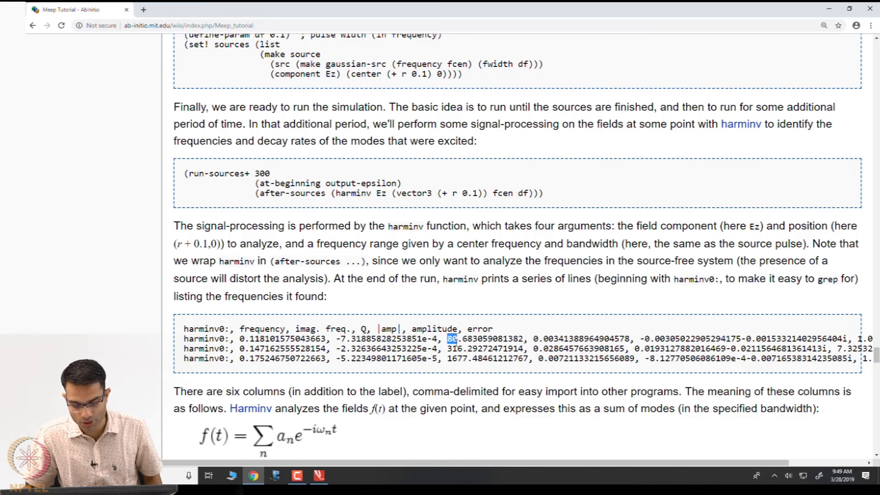
click(452, 371)
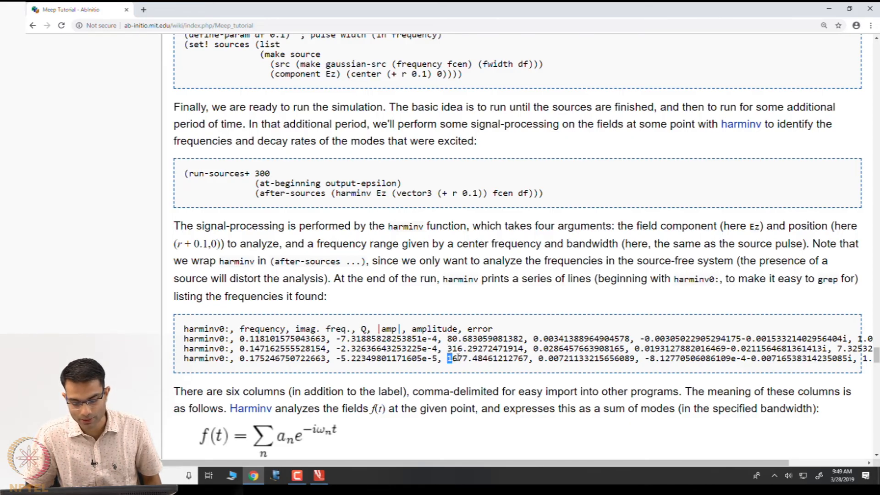
double_click(455, 359)
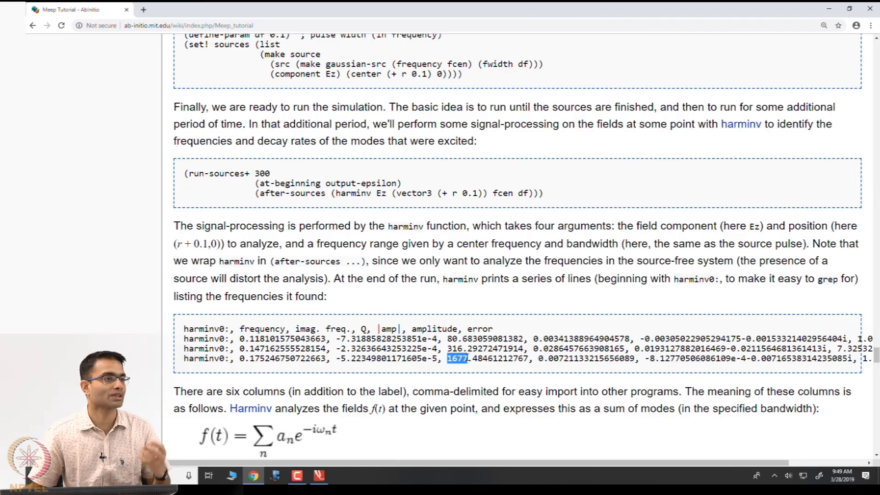
scroll(down, 3)
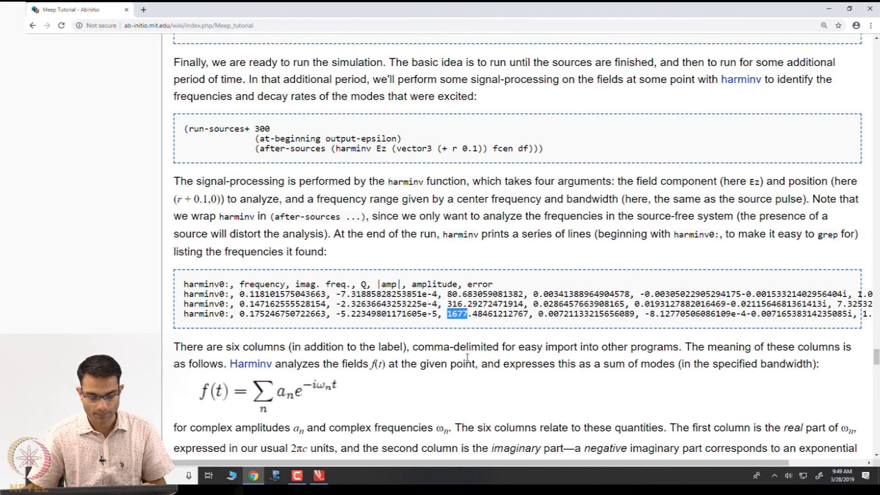
scroll(down, 3)
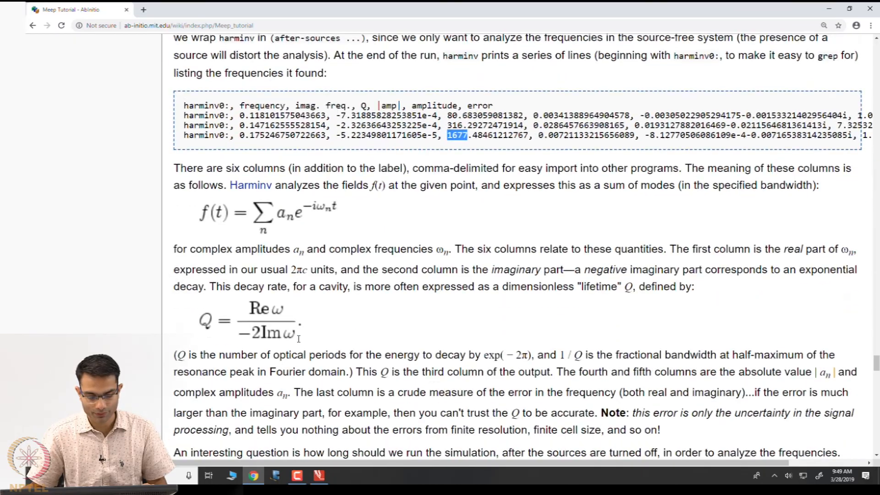
Scroll through the 'we found three modes' discussion down to the mode animations.
scroll(down, 3)
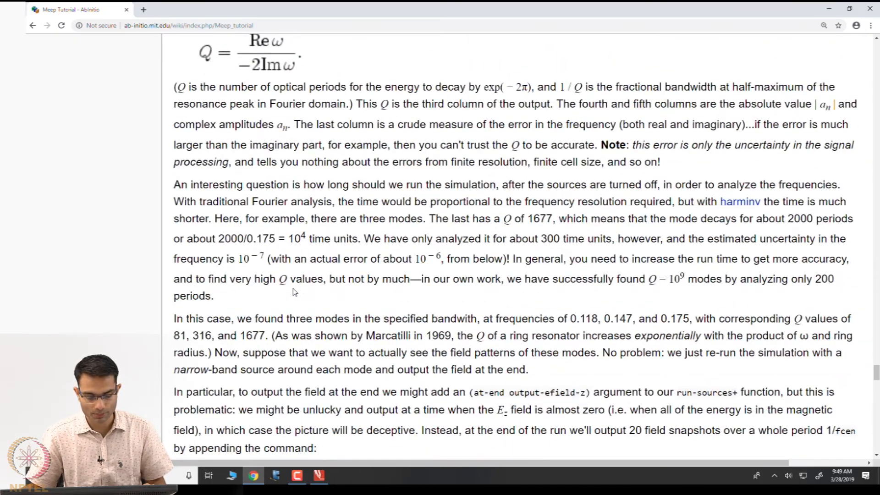
scroll(down, 3)
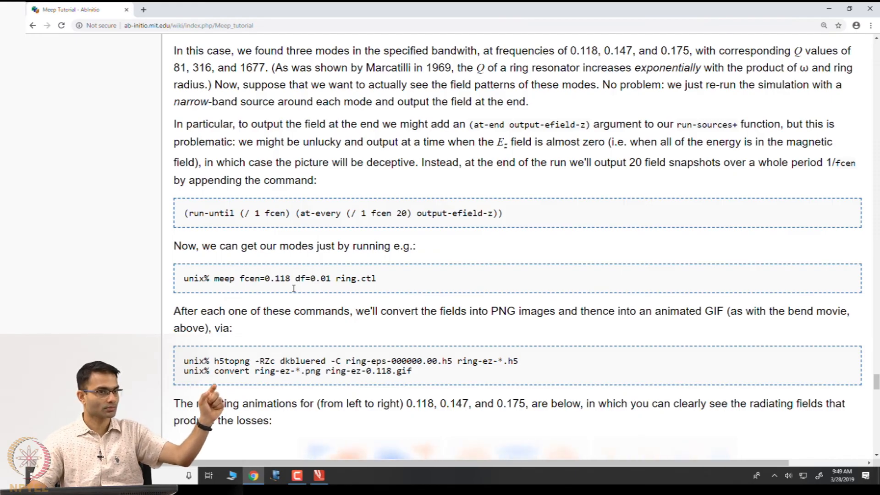
scroll(down, 3)
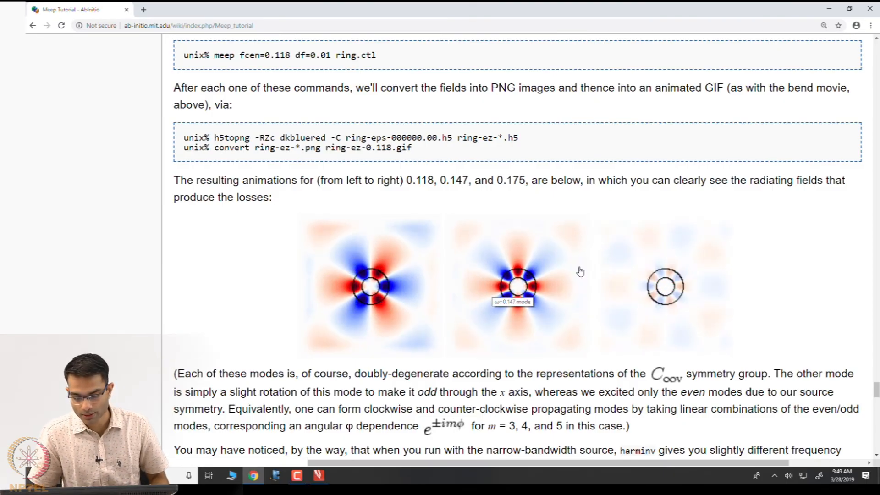
mouse_move(647, 284)
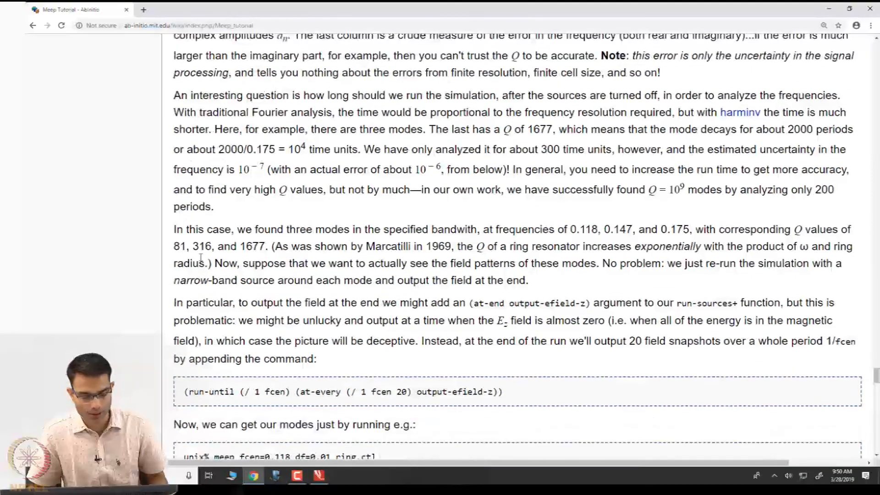
Highlight '81, 316, and 1677', then move past the GIFs to the narrow-band harminv0: line and Exploiting symmetry.
drag(174, 245, 267, 245)
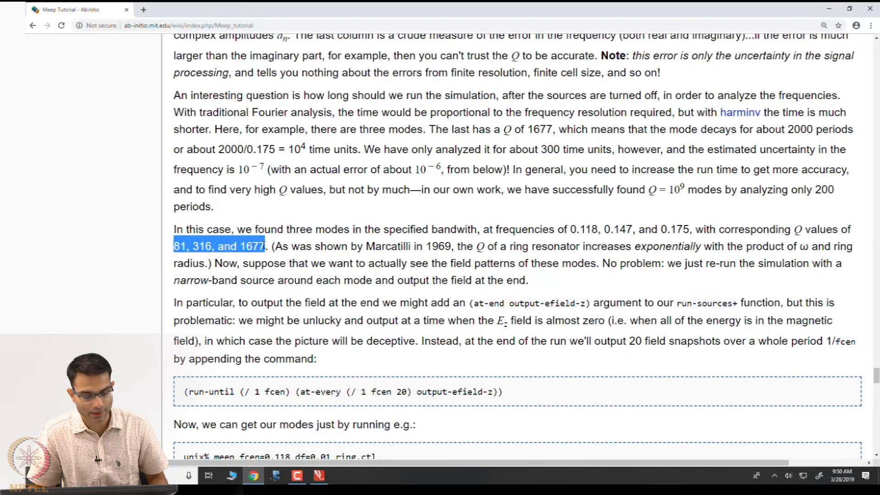
scroll(down, 3)
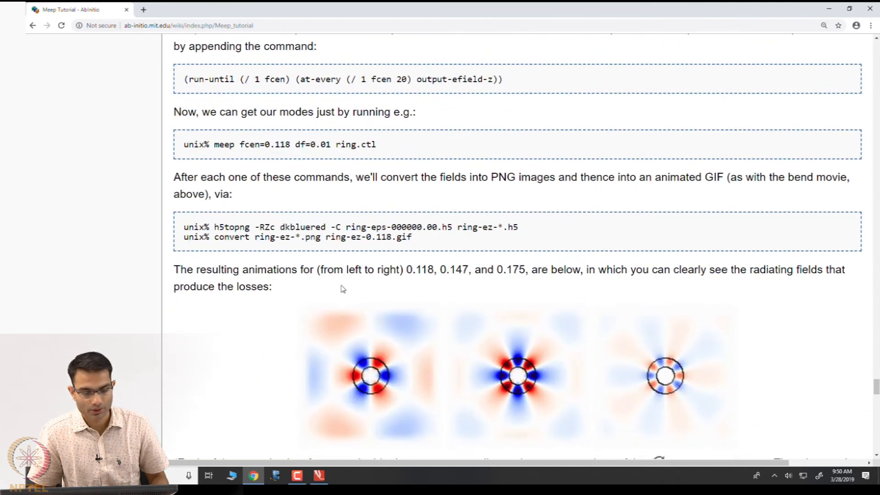
mouse_move(392, 409)
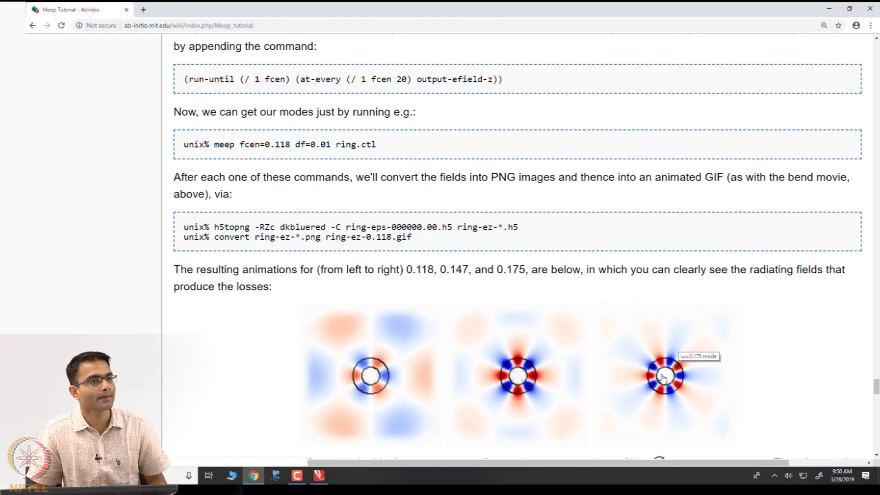
scroll(down, 3)
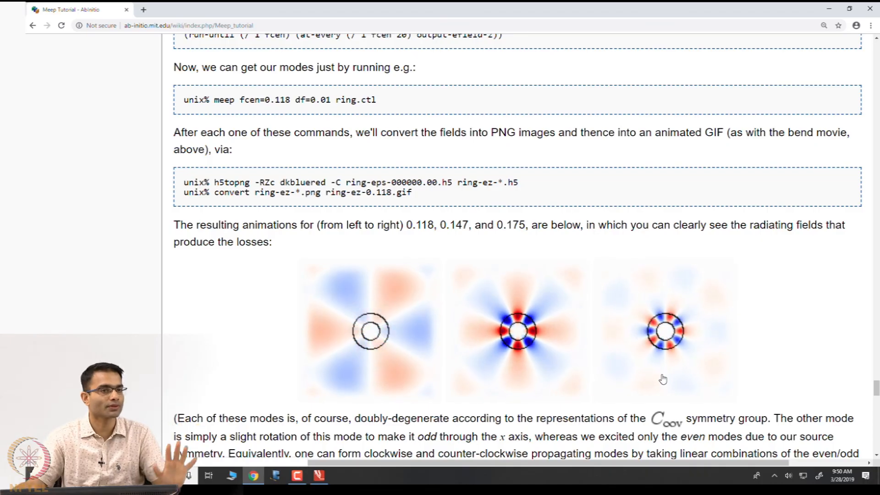
scroll(down, 3)
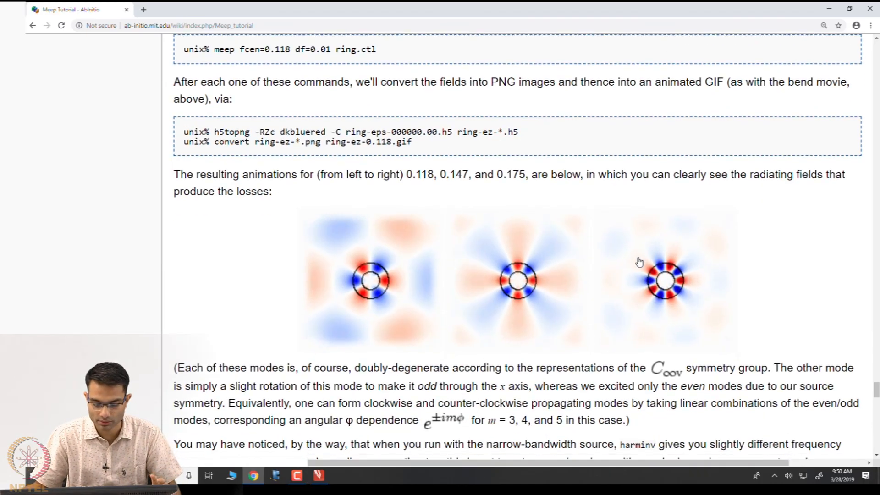
scroll(down, 3)
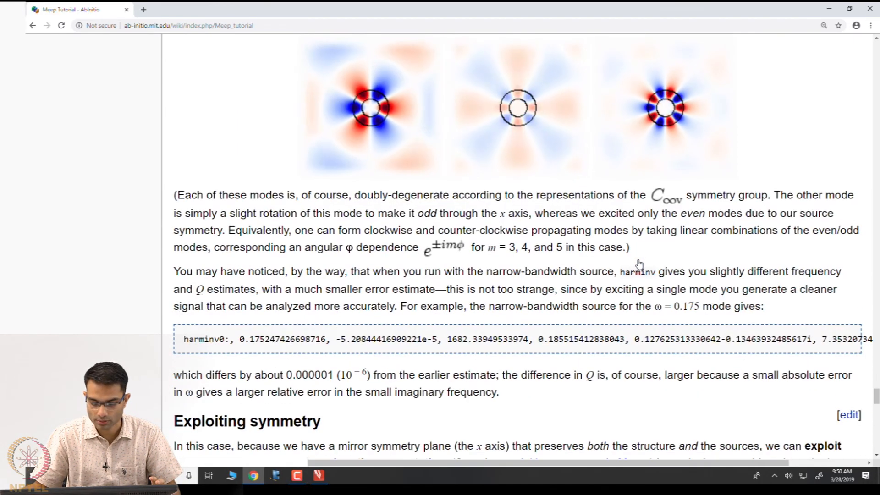